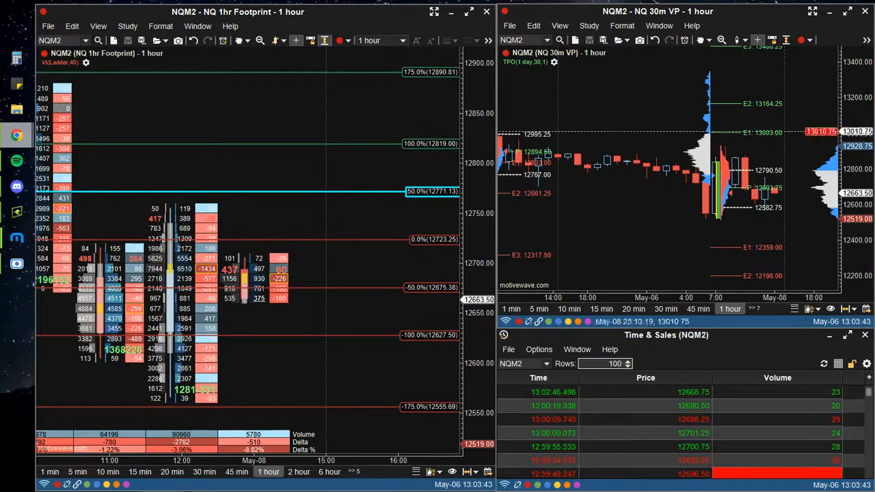
mouse_move(393, 109)
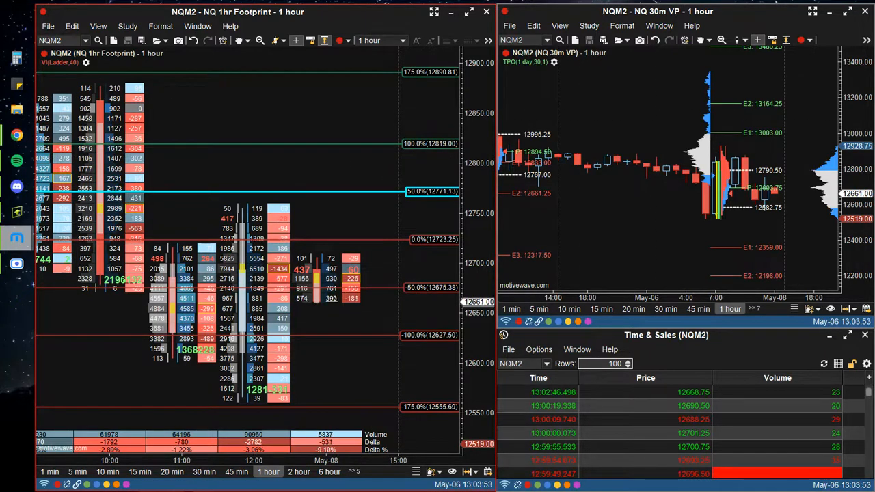
mouse_move(626, 134)
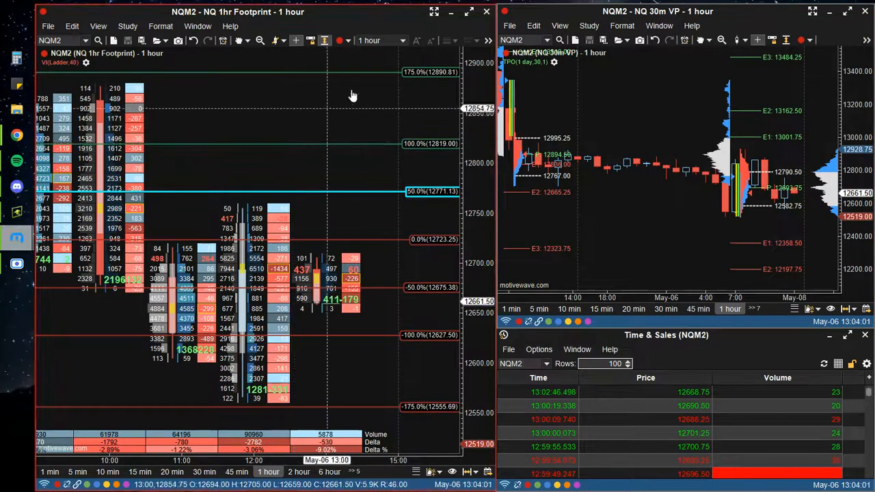
mouse_move(532, 71)
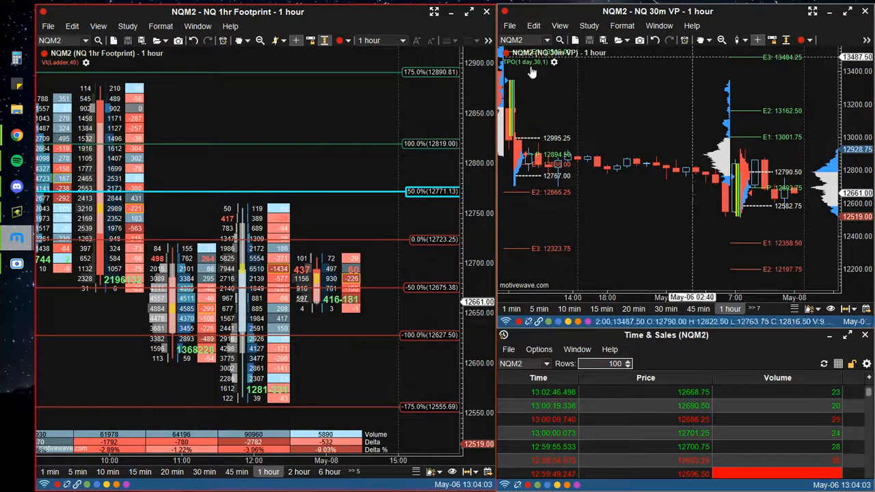
mouse_move(358, 191)
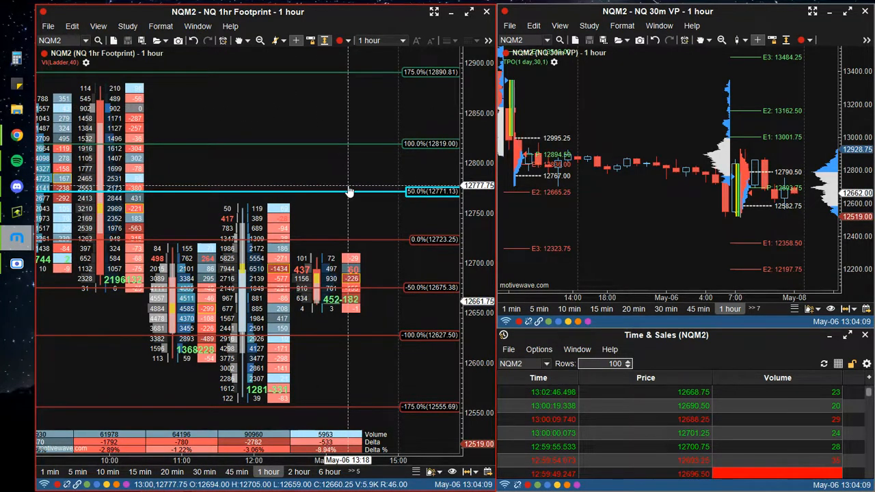
mouse_move(180, 230)
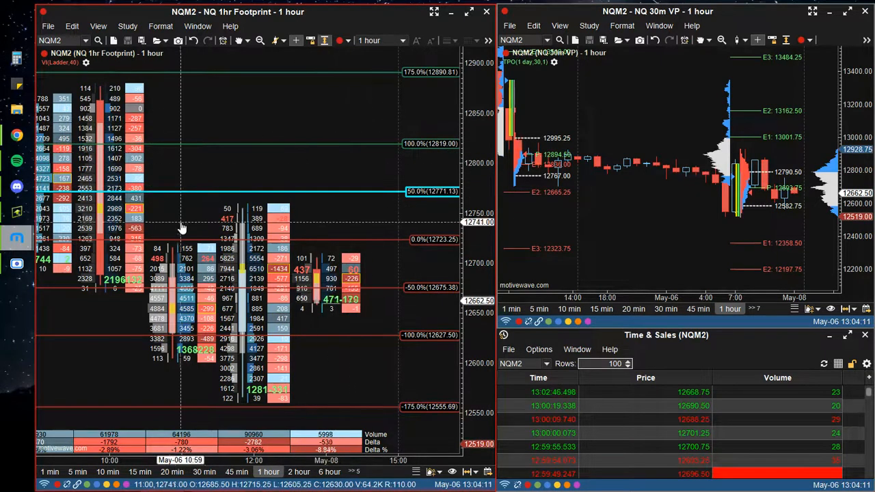
mouse_move(285, 120)
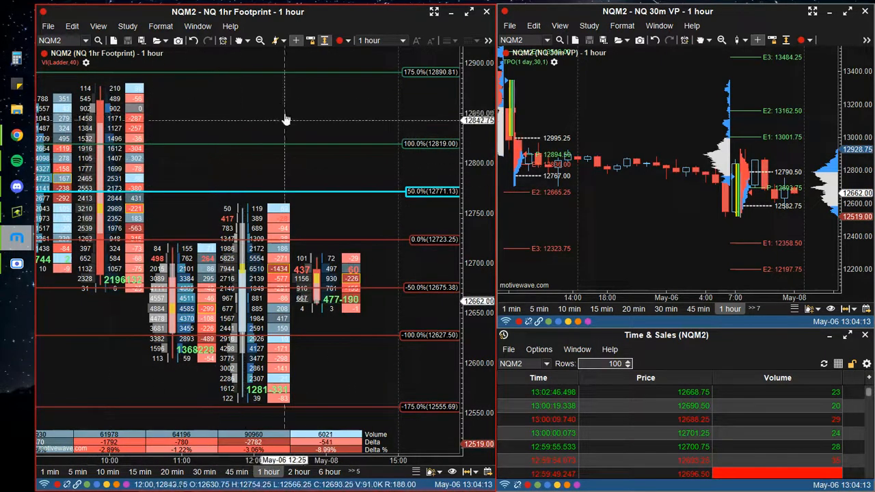
mouse_move(239, 112)
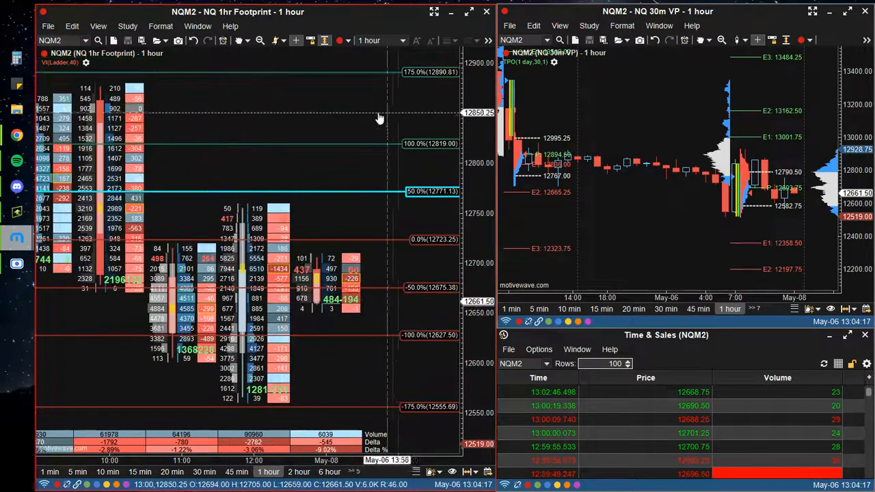
mouse_move(634, 112)
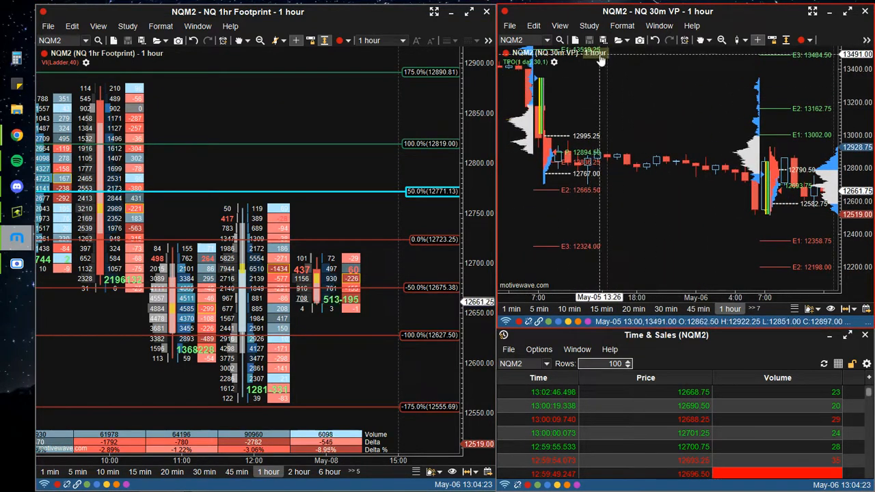
Drag the Console window left over the footprint chart, exposing the 30m VP chart and Time & Sales.
click(626, 52)
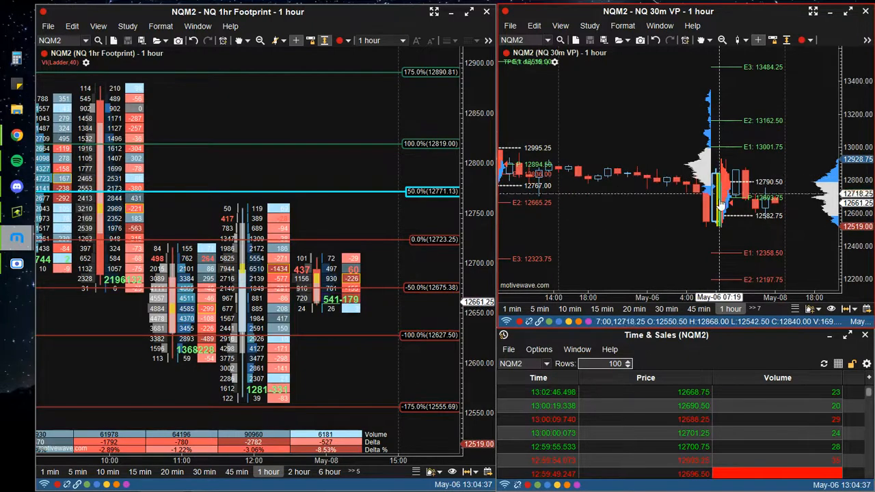
mouse_move(667, 144)
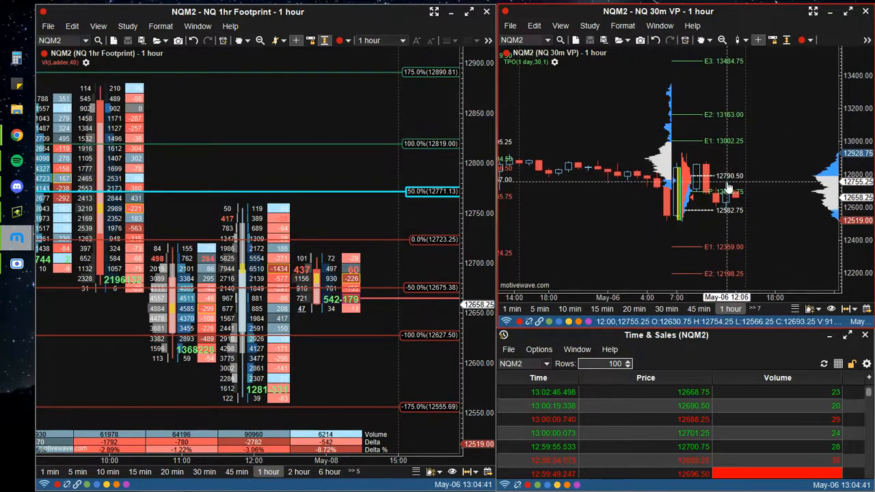
mouse_move(708, 186)
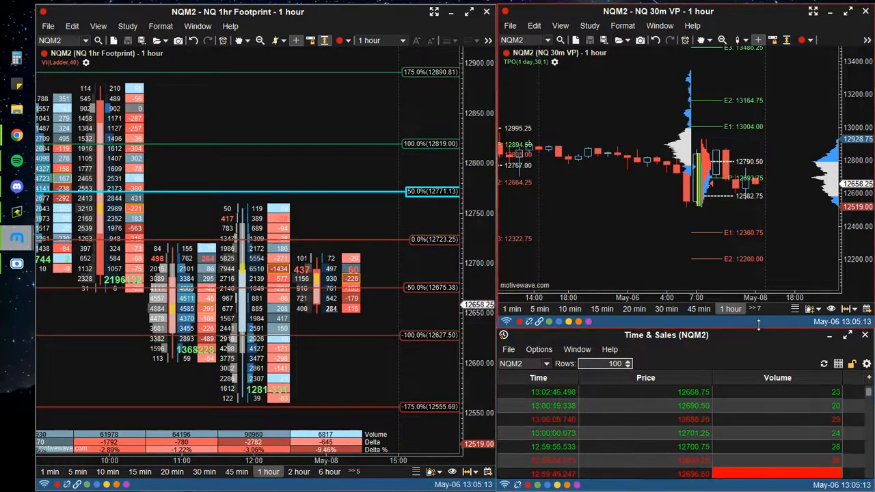
mouse_move(386, 218)
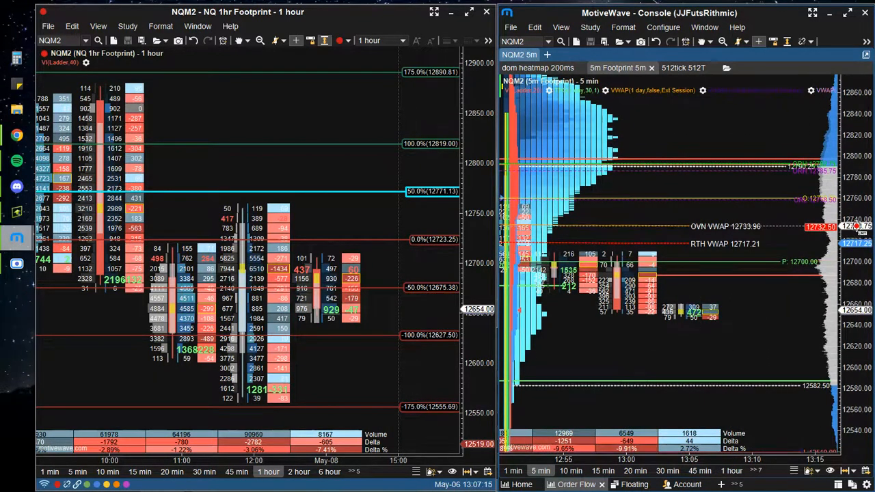
mouse_move(677, 144)
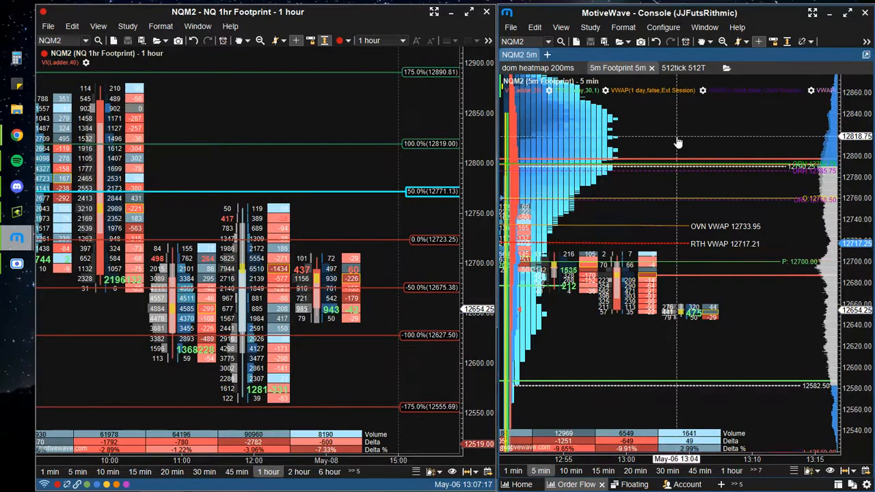
mouse_move(737, 186)
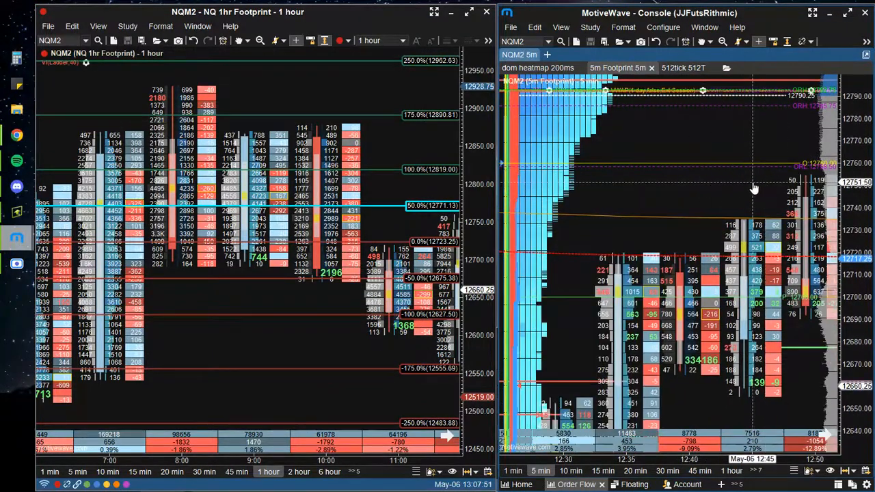
mouse_move(540, 121)
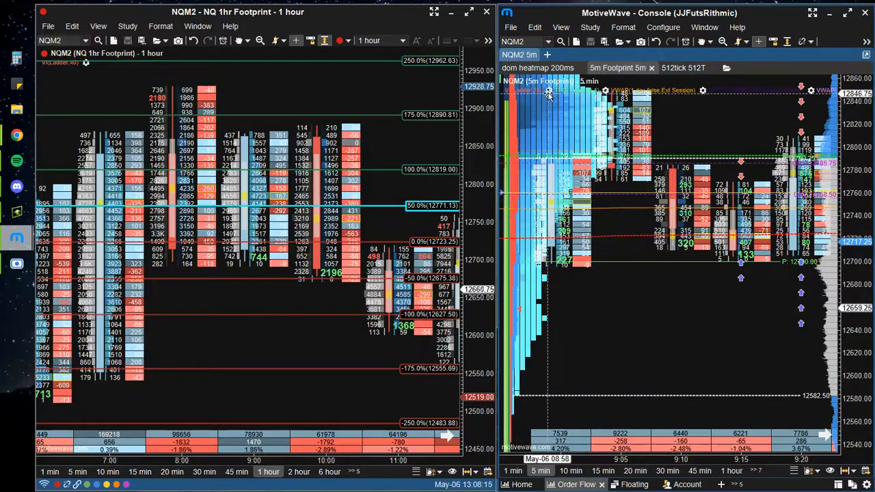
mouse_move(547, 93)
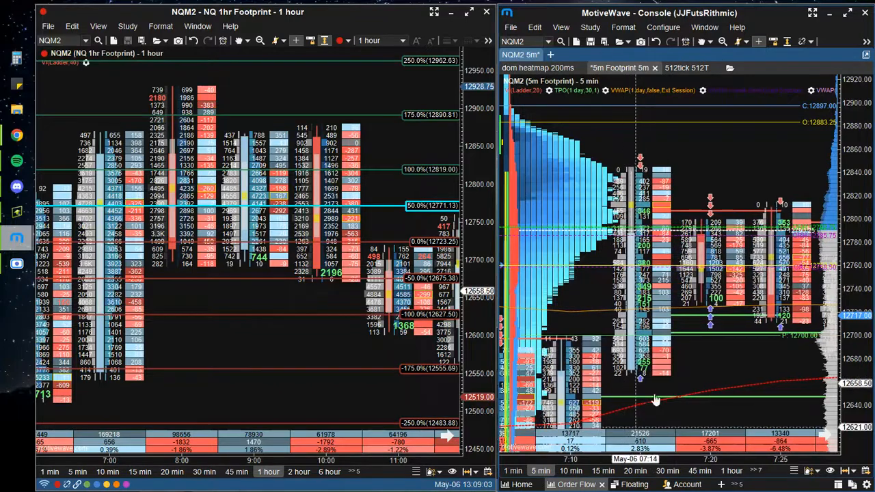
mouse_move(199, 94)
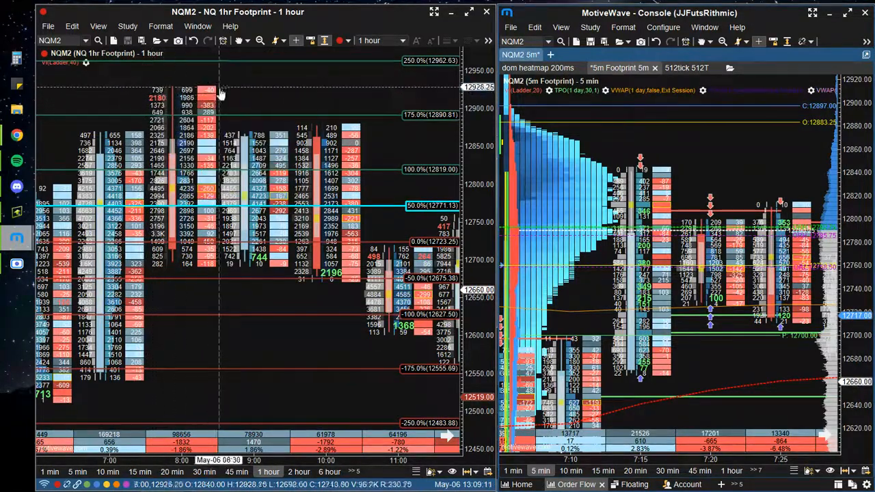
mouse_move(417, 121)
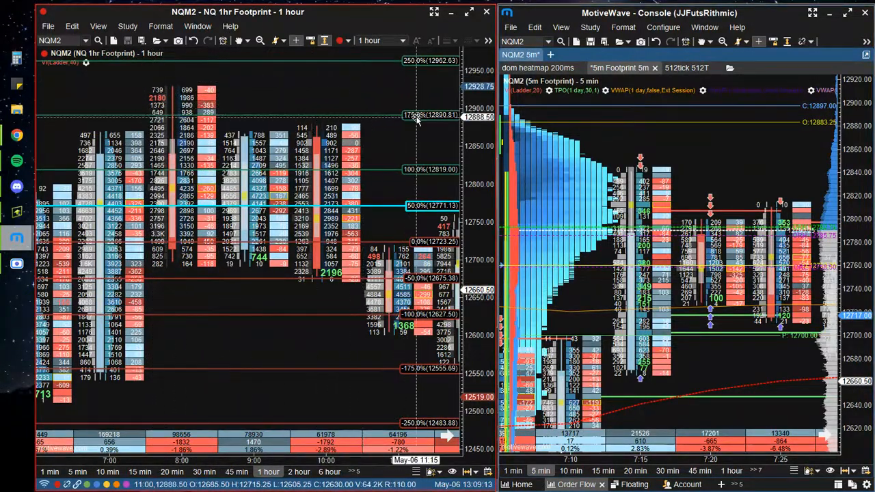
mouse_move(362, 101)
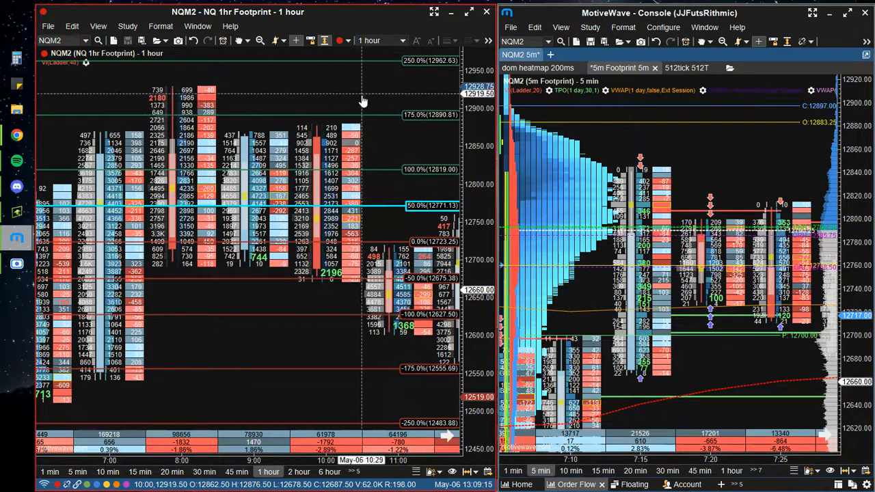
mouse_move(261, 78)
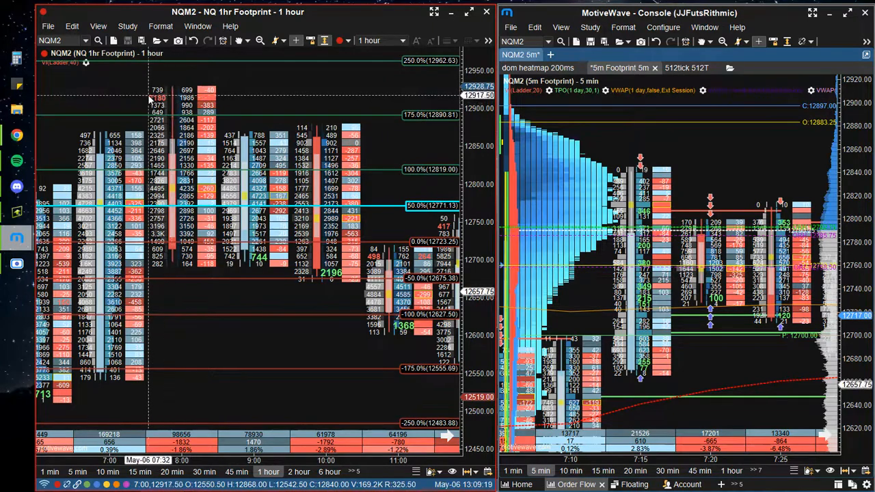
mouse_move(673, 167)
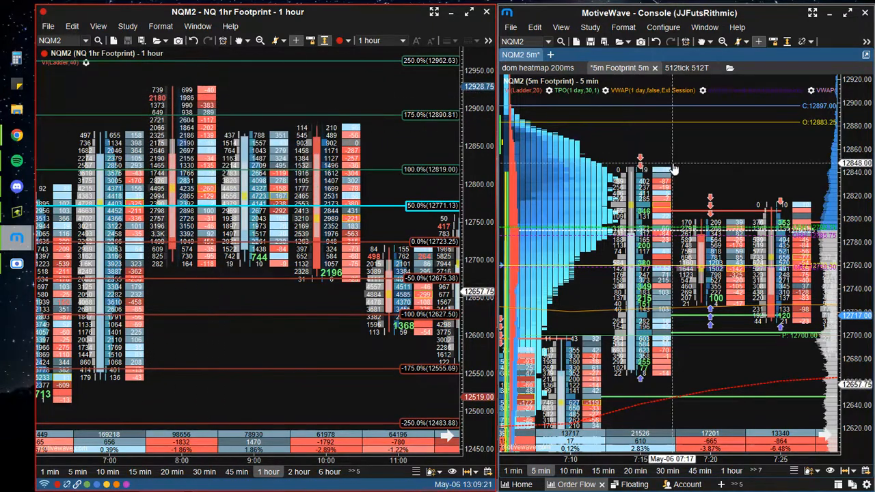
mouse_move(812, 172)
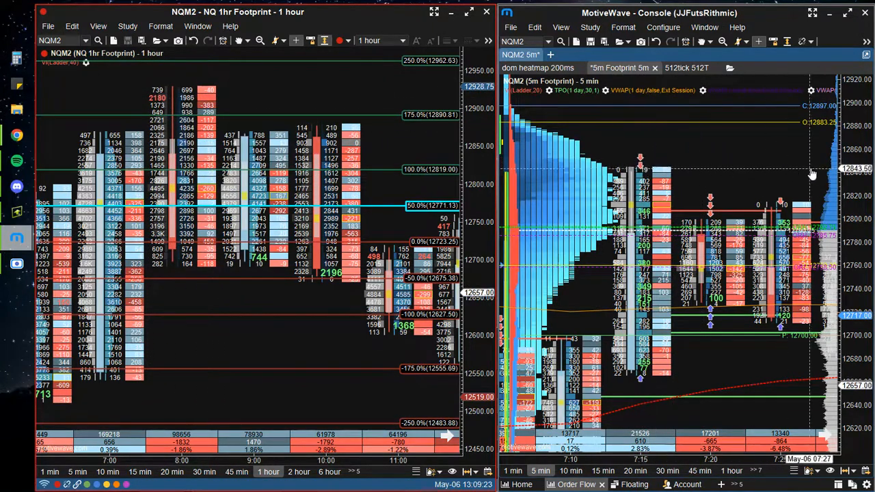
mouse_move(189, 129)
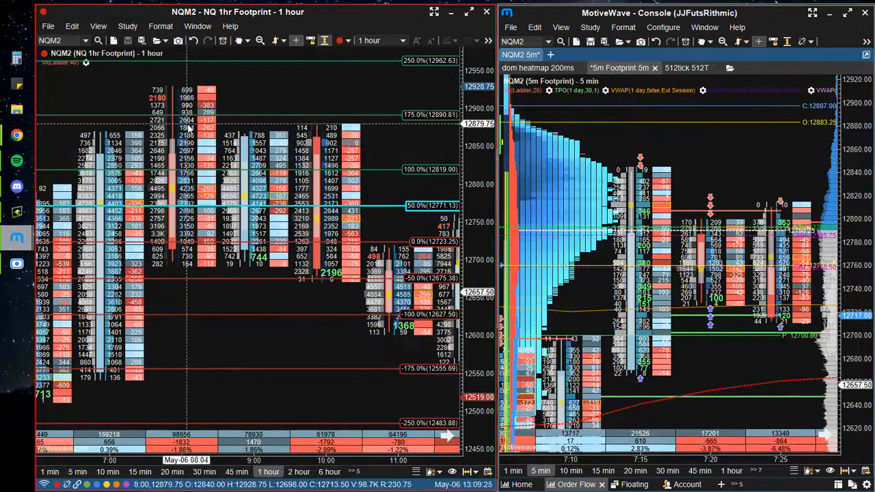
mouse_move(275, 115)
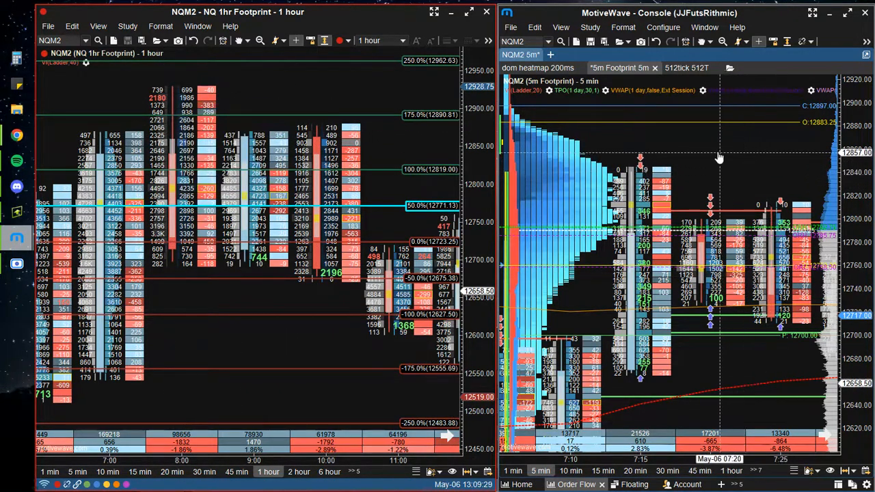
mouse_move(730, 205)
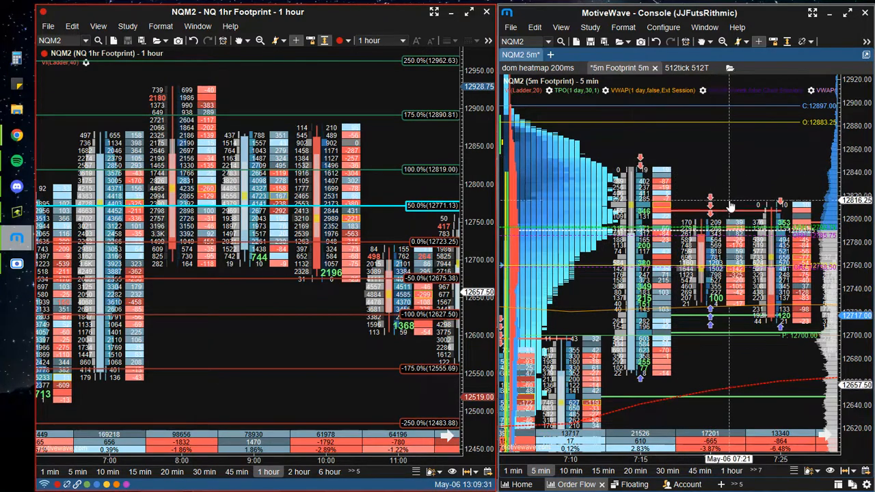
mouse_move(711, 177)
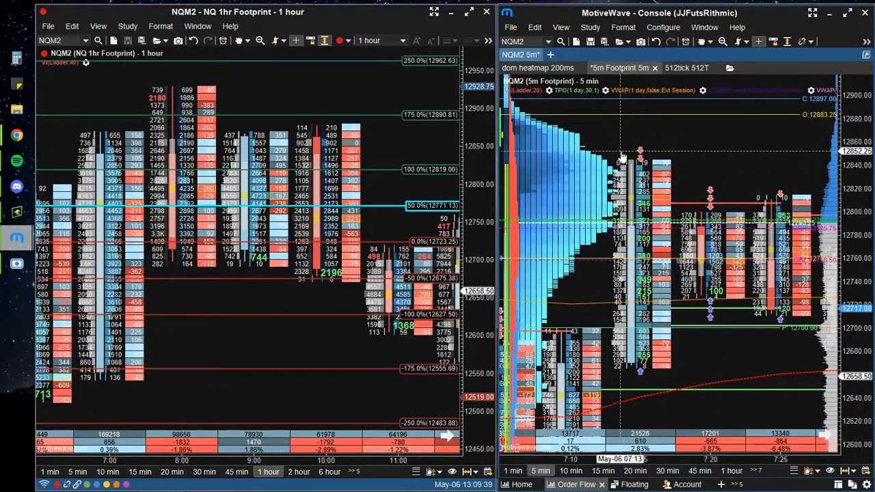
mouse_move(727, 171)
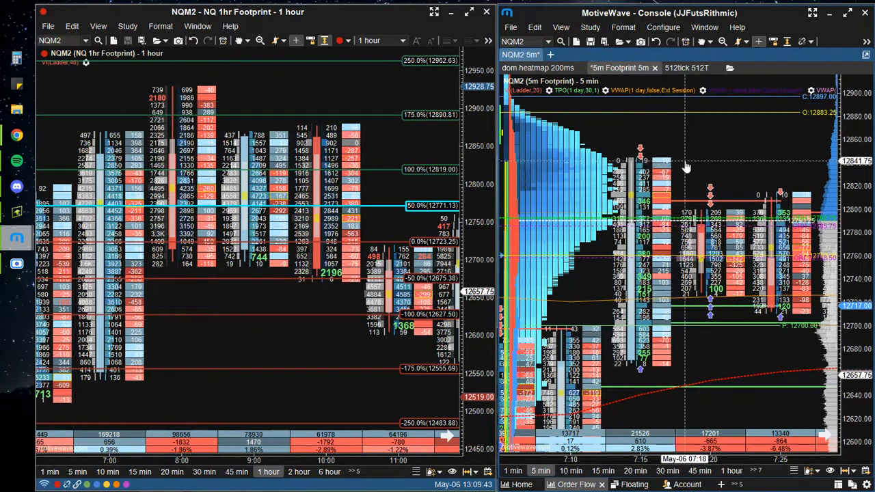
mouse_move(709, 205)
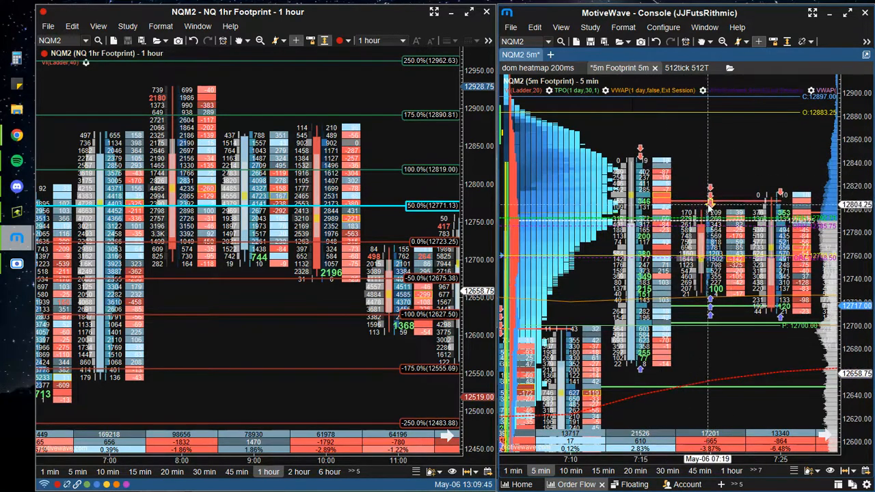
mouse_move(405, 136)
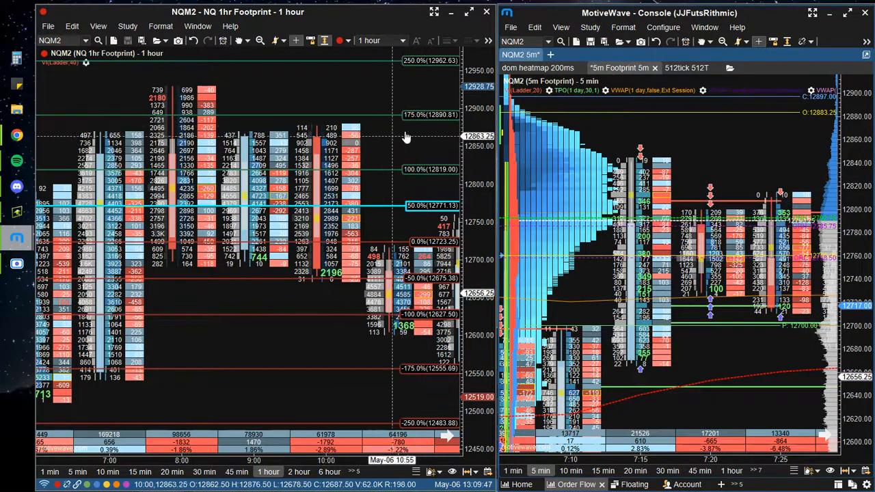
mouse_move(708, 179)
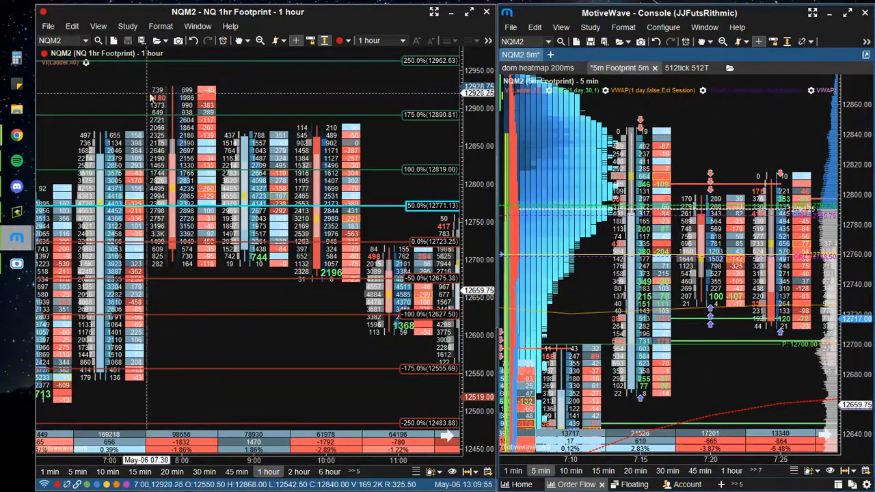
mouse_move(278, 112)
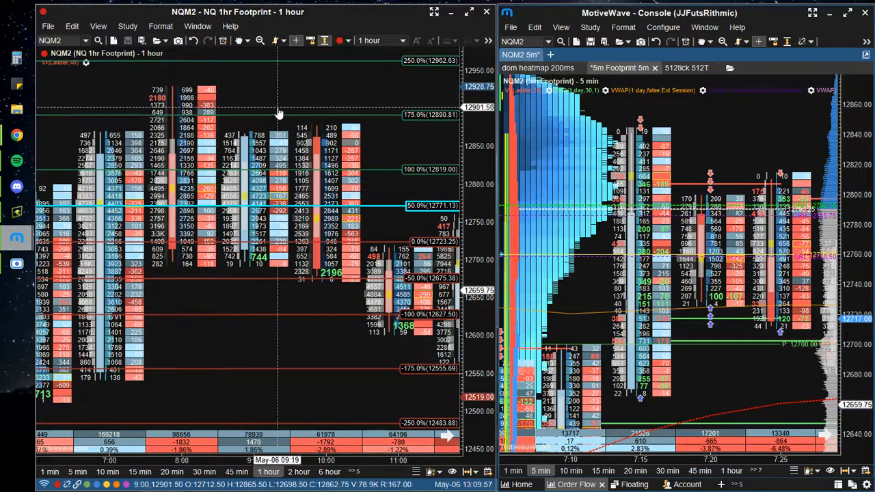
mouse_move(249, 136)
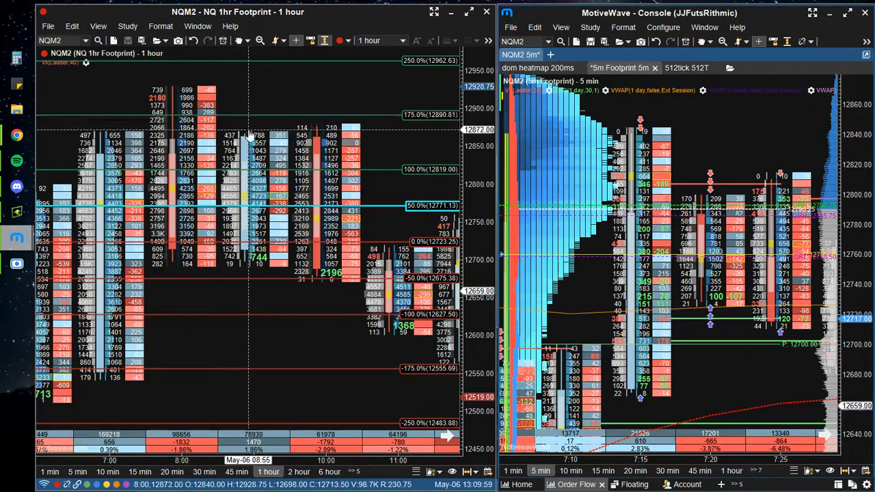
mouse_move(284, 106)
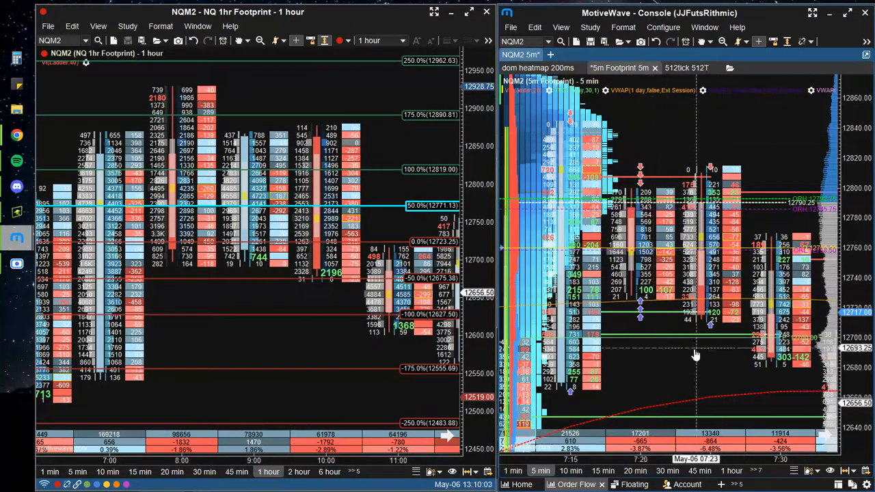
mouse_move(449, 281)
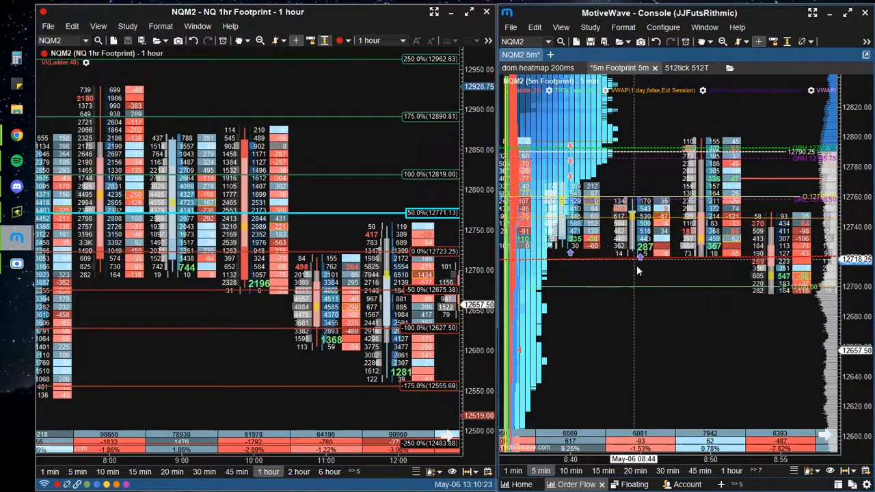
mouse_move(140, 258)
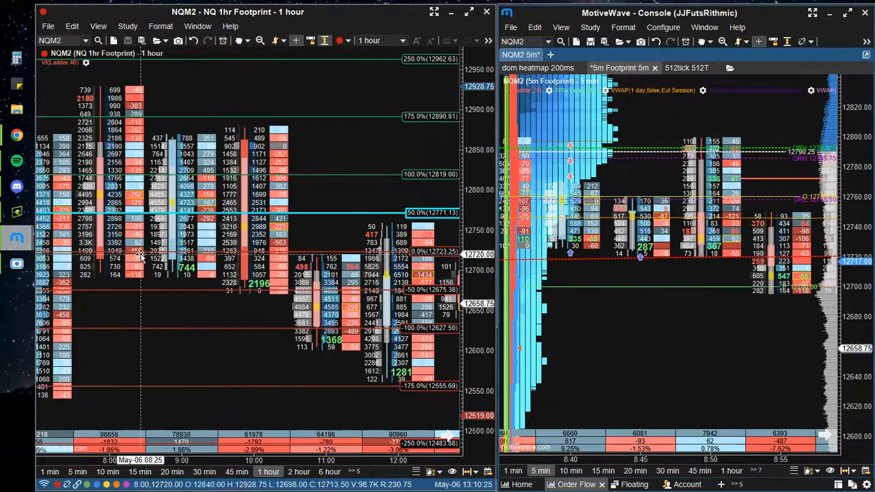
mouse_move(143, 258)
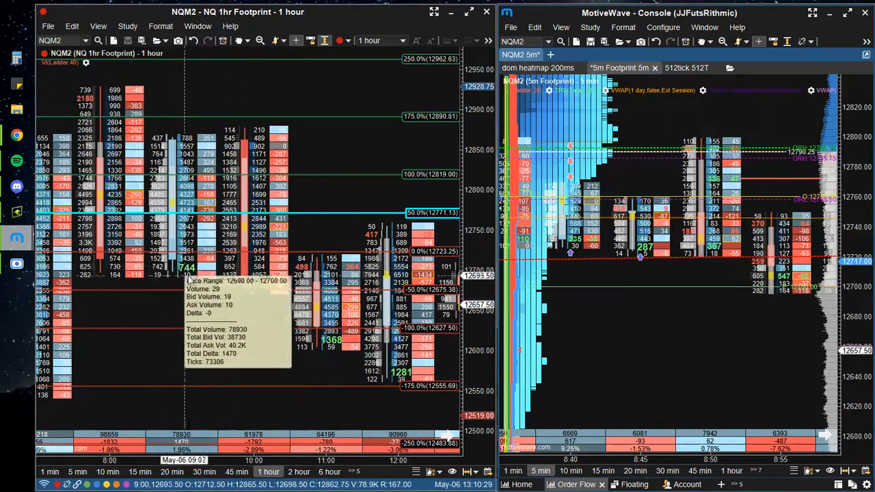
mouse_move(188, 266)
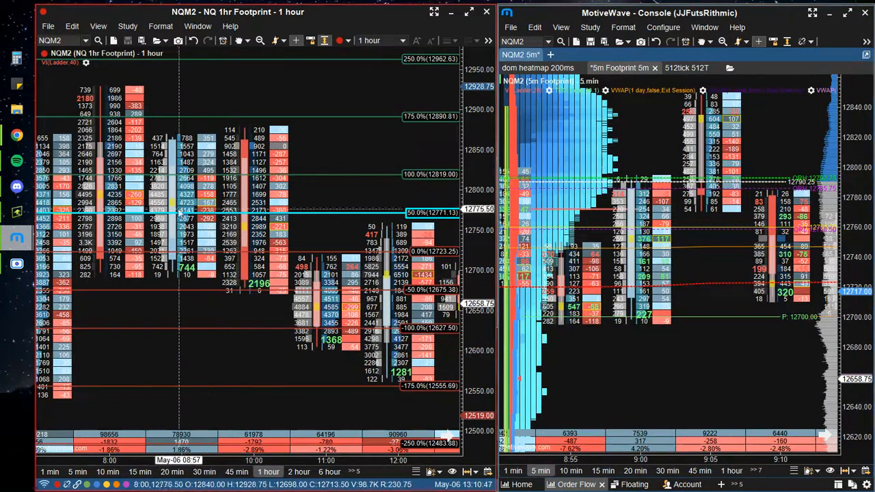
mouse_move(796, 375)
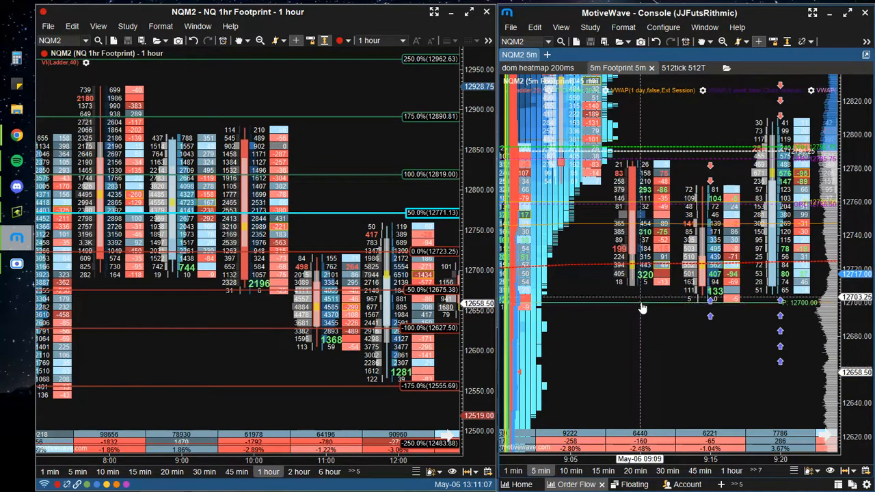
mouse_move(667, 316)
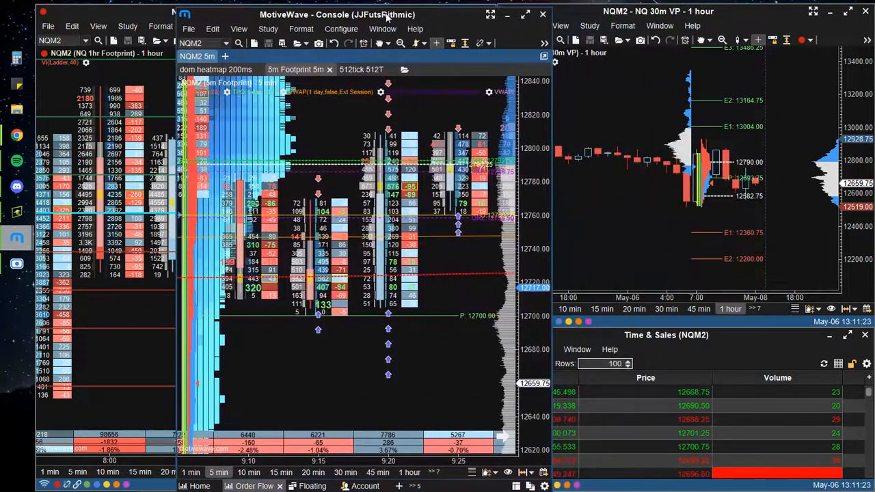
mouse_move(390, 312)
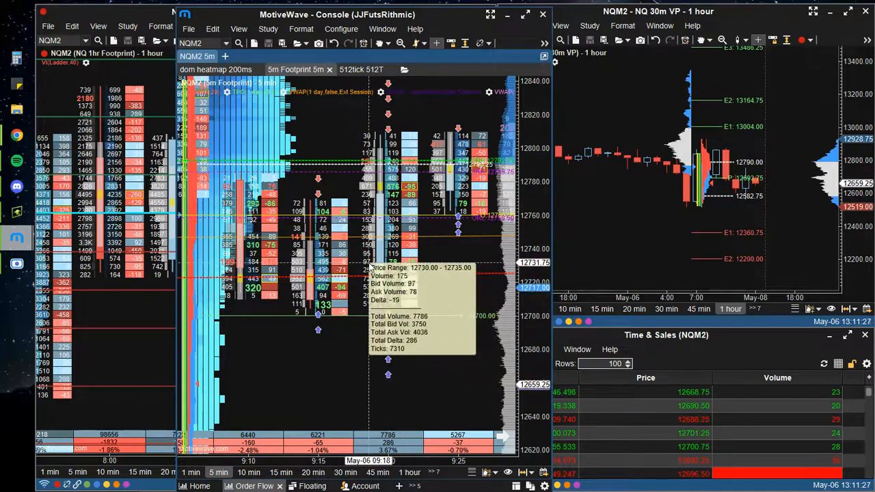
mouse_move(385, 226)
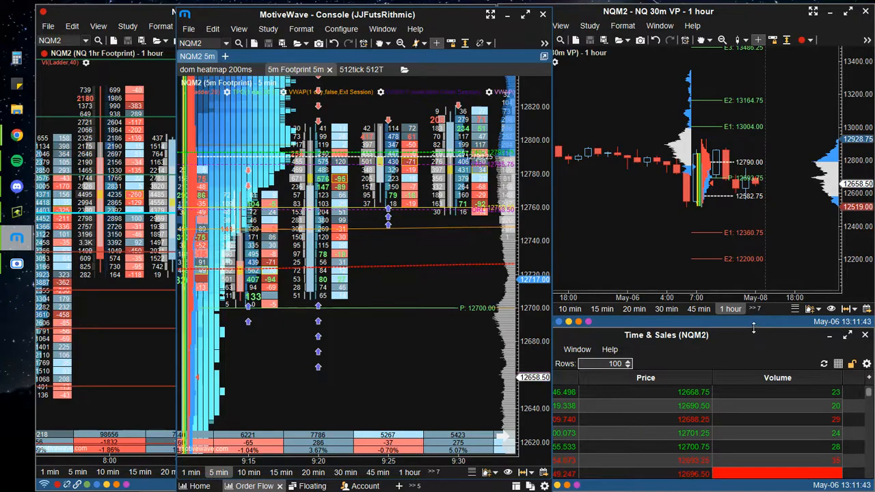
mouse_move(749, 328)
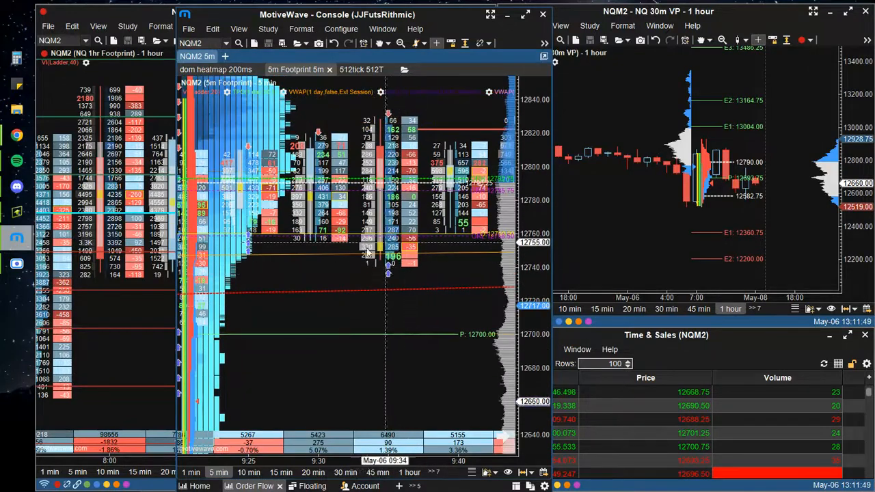
mouse_move(382, 280)
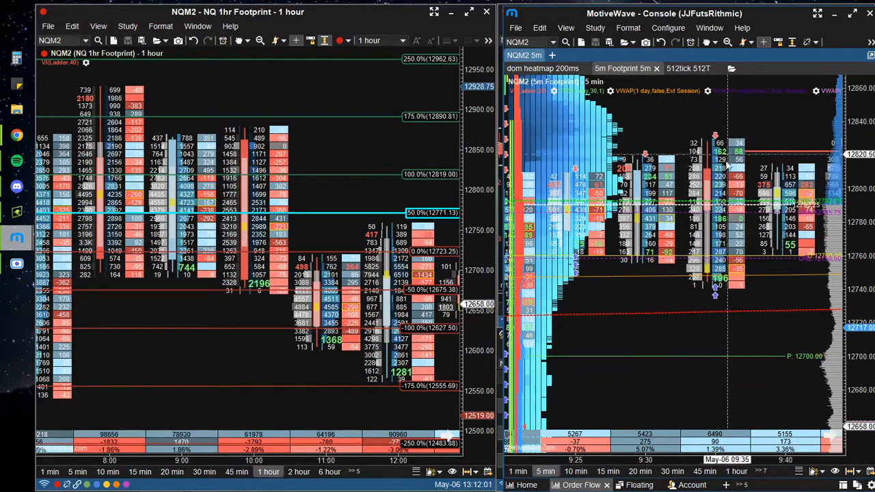
mouse_move(713, 151)
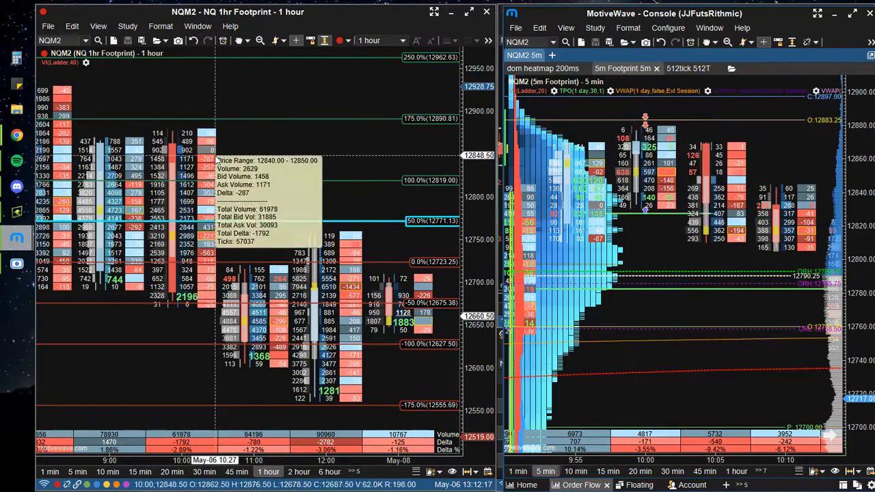
mouse_move(271, 151)
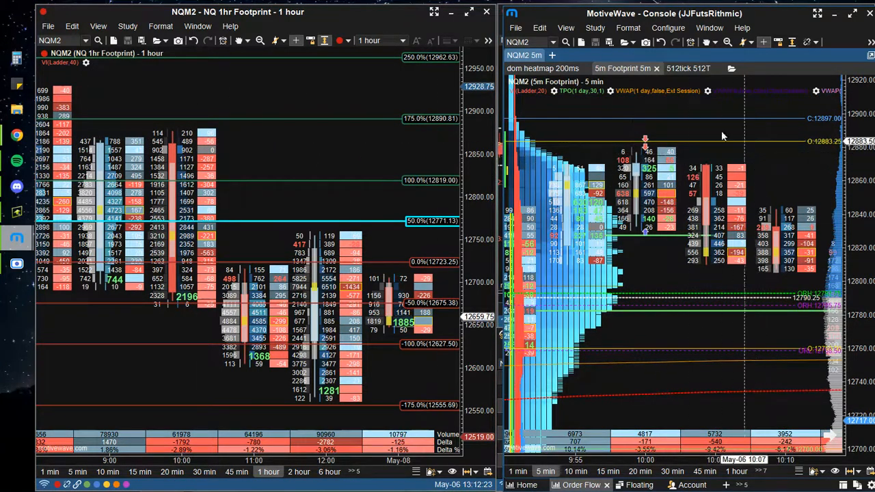
mouse_move(394, 134)
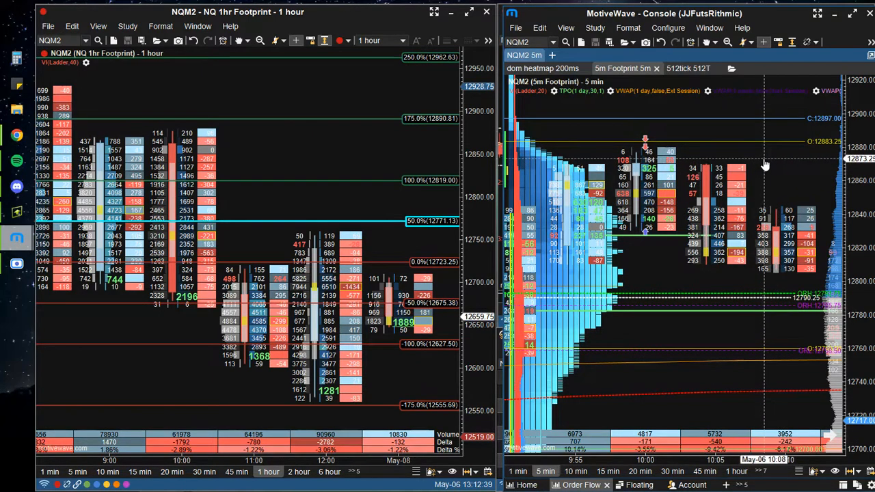
mouse_move(368, 202)
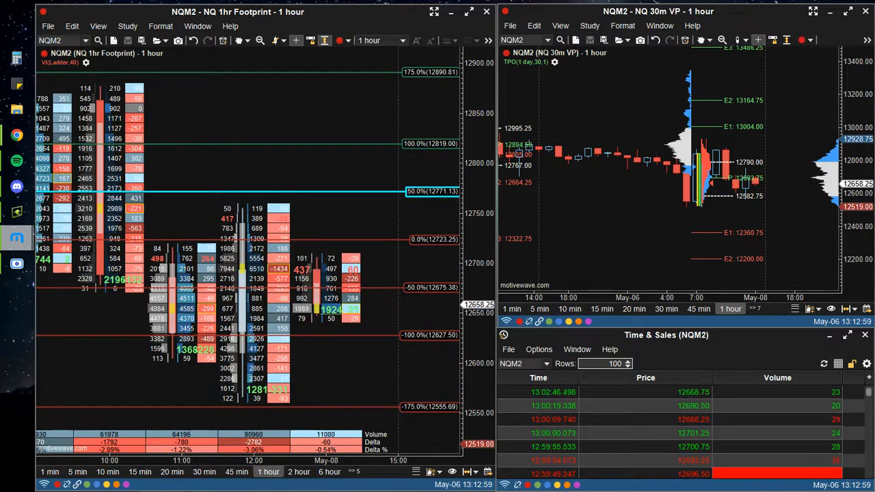
mouse_move(511, 61)
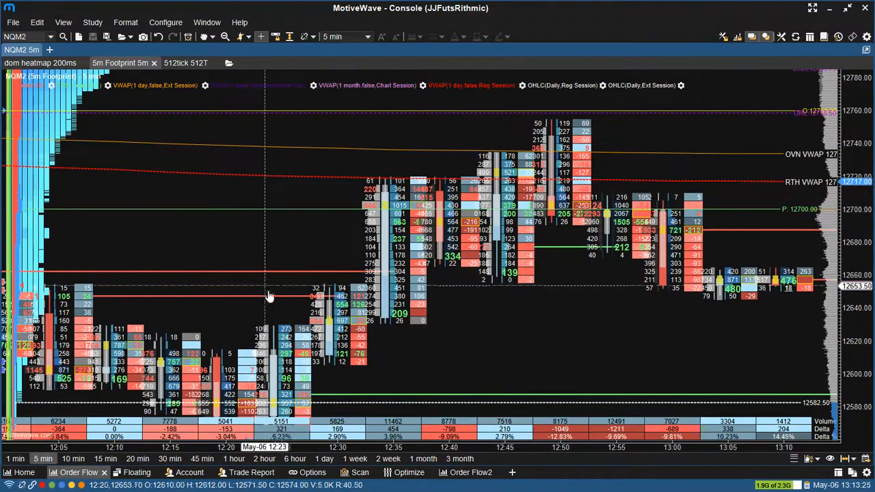
mouse_move(298, 276)
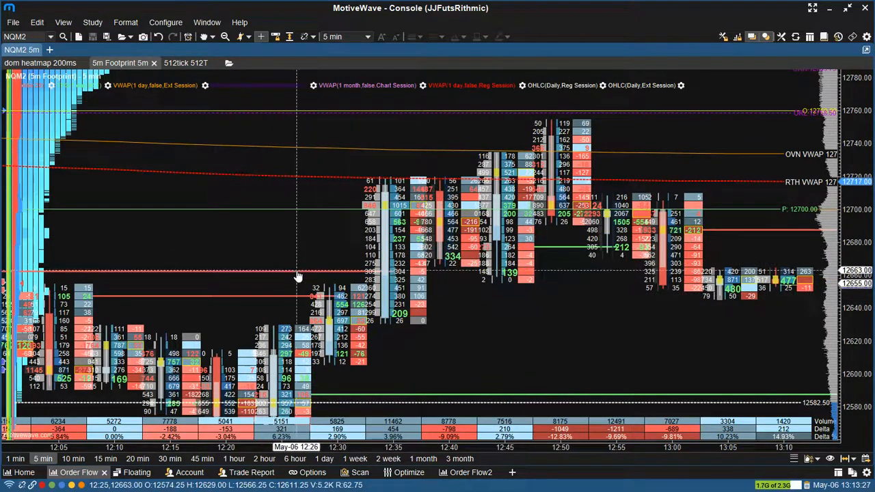
mouse_move(563, 249)
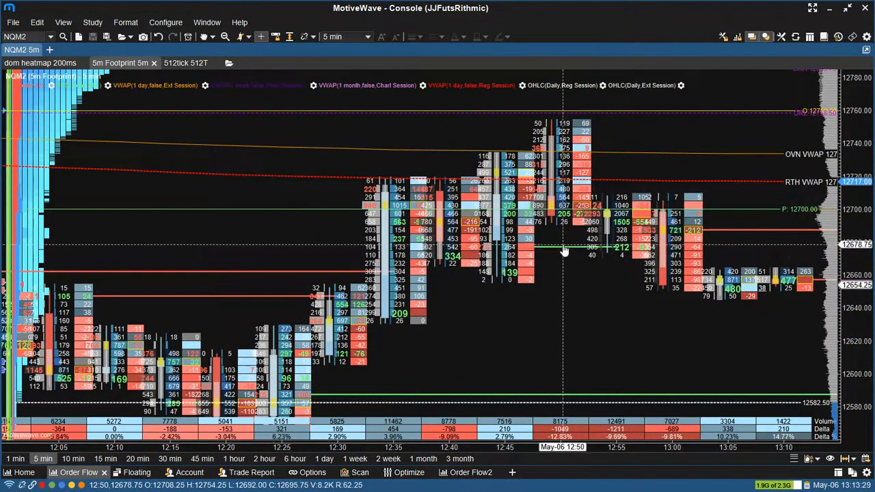
mouse_move(577, 263)
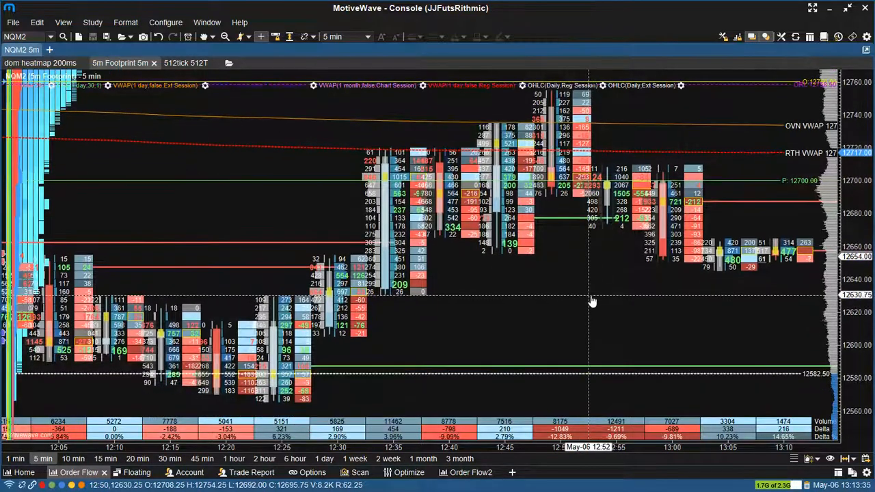
mouse_move(659, 309)
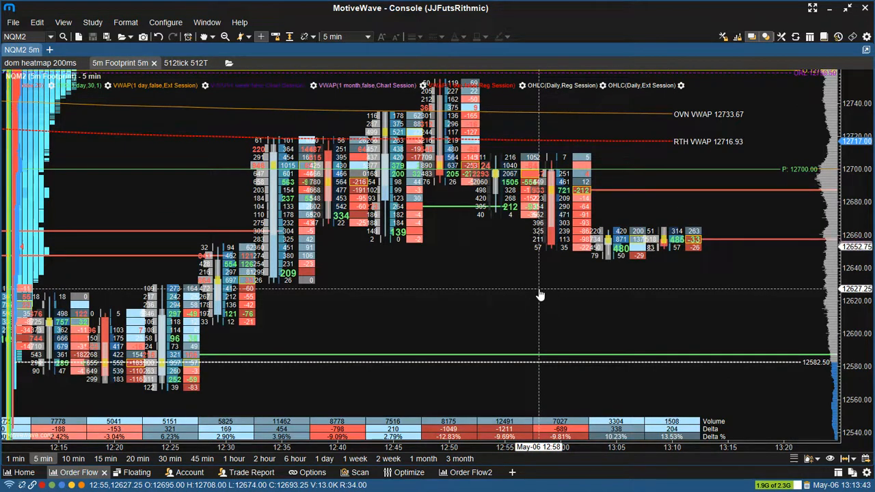
mouse_move(499, 266)
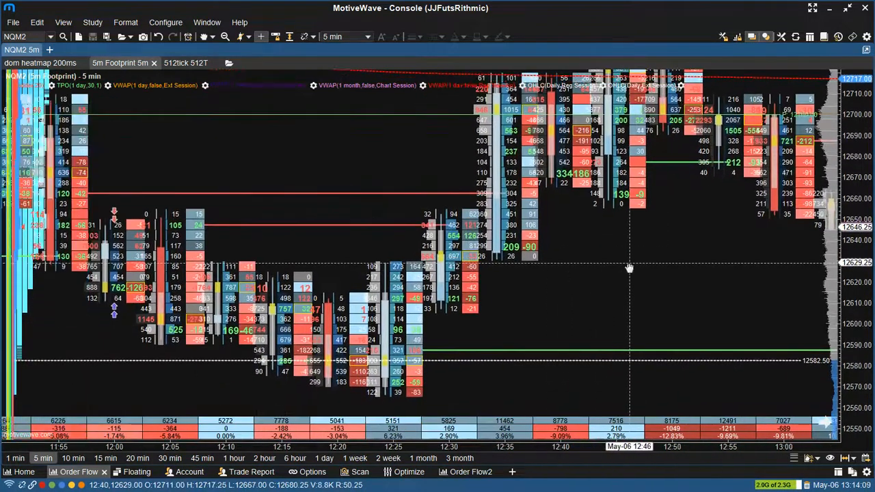
mouse_move(239, 216)
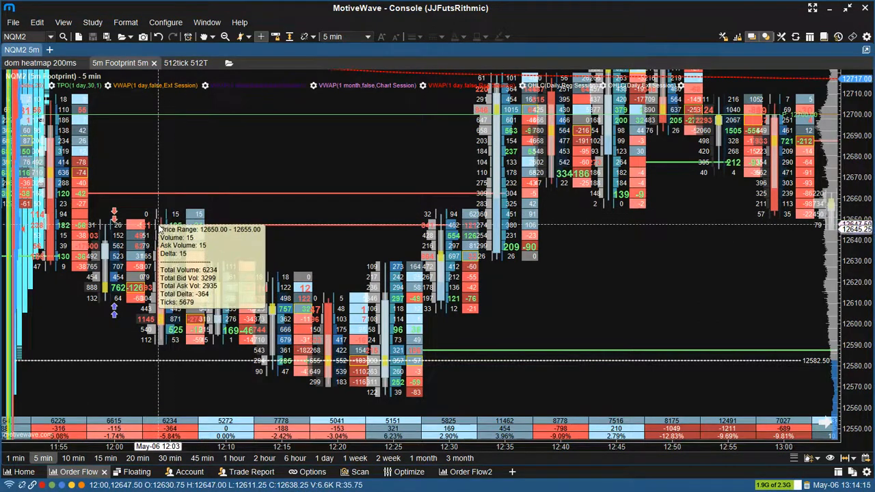
mouse_move(149, 216)
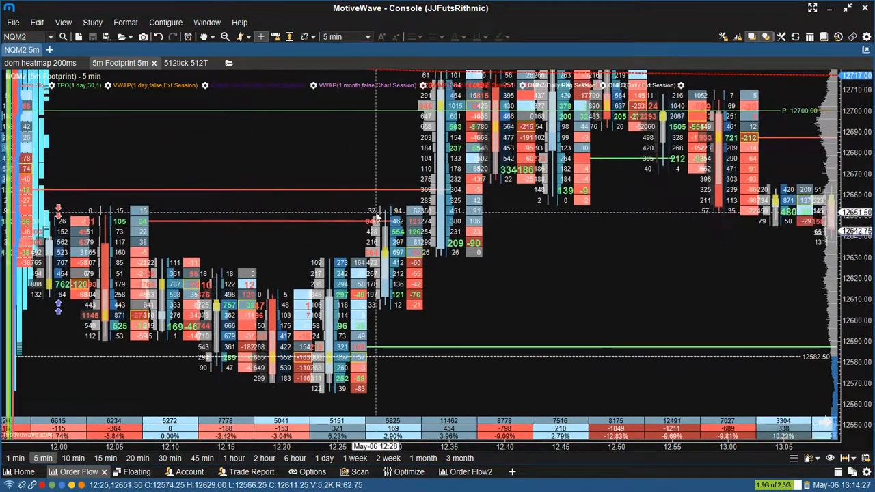
mouse_move(369, 218)
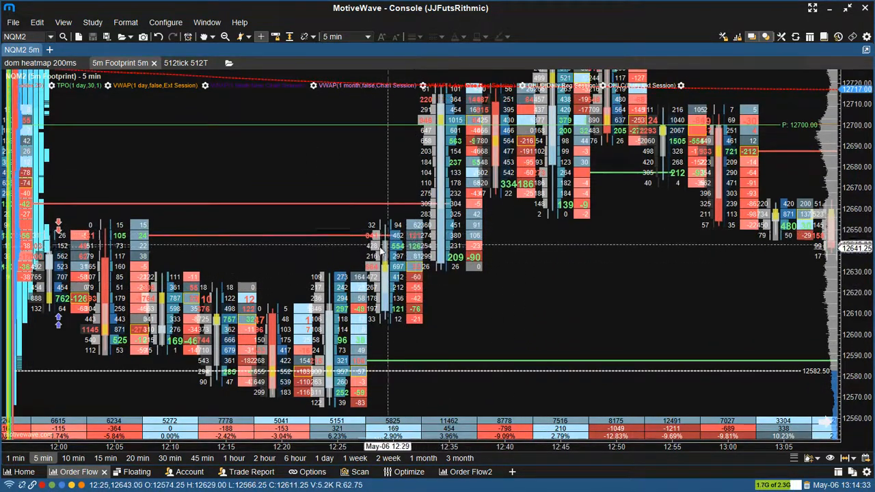
mouse_move(352, 243)
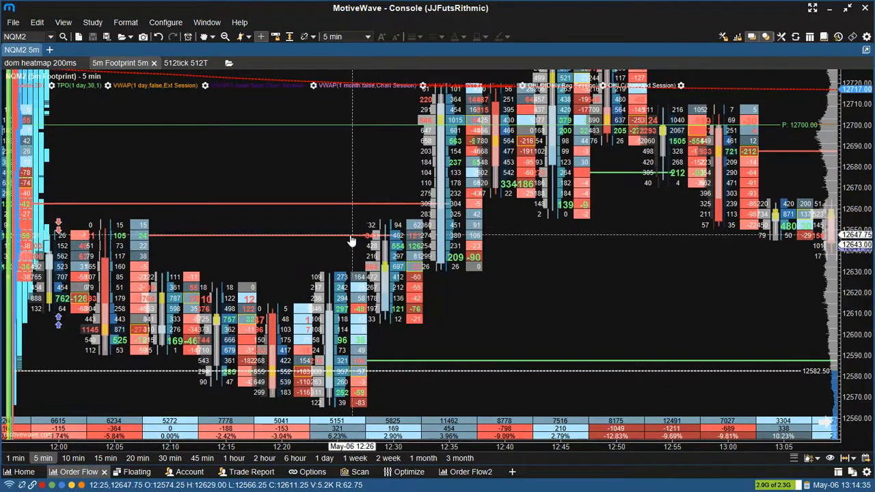
mouse_move(413, 246)
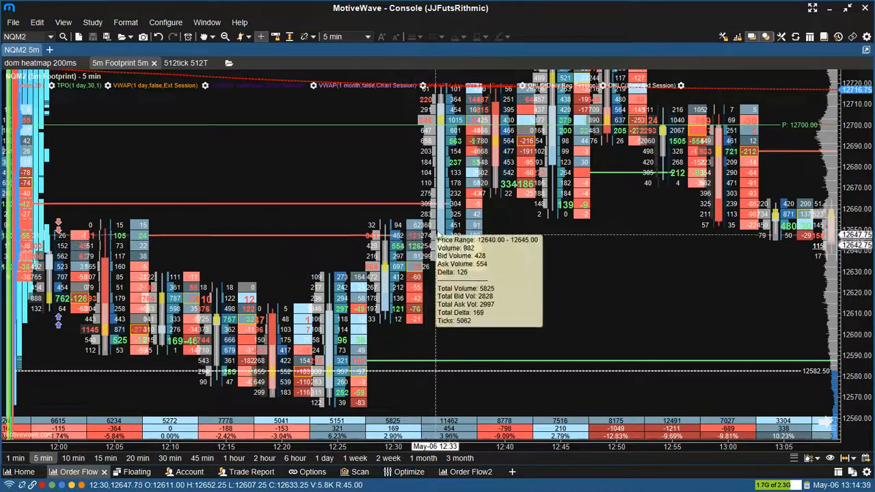
mouse_move(462, 219)
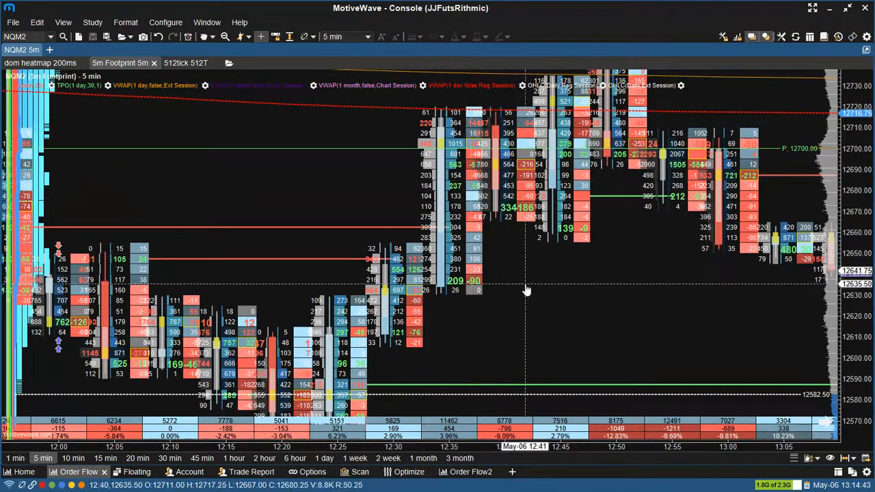
mouse_move(571, 299)
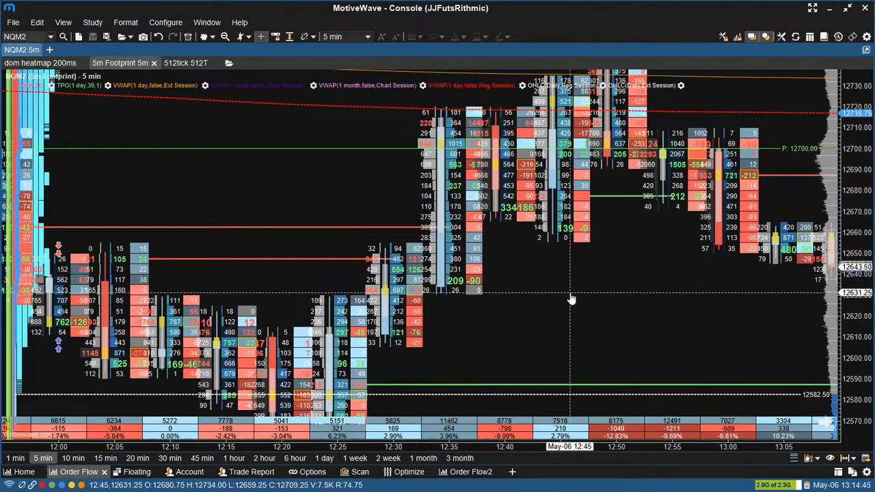
mouse_move(454, 280)
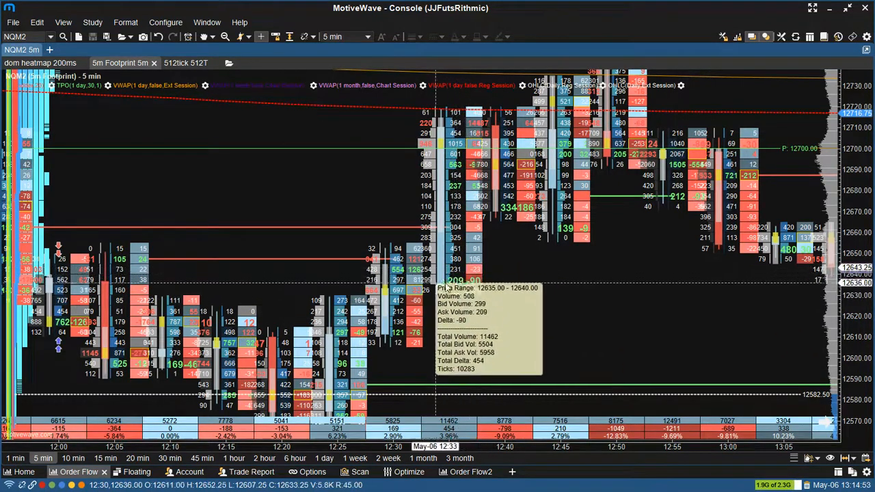
mouse_move(468, 281)
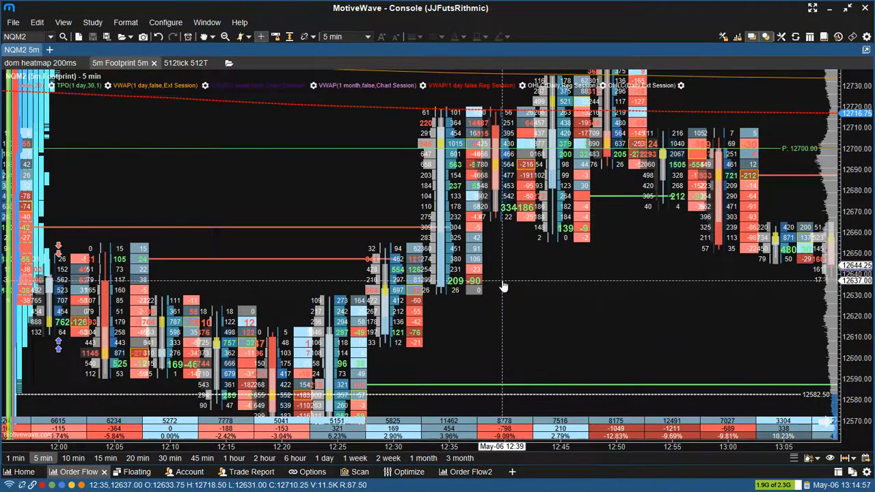
mouse_move(497, 289)
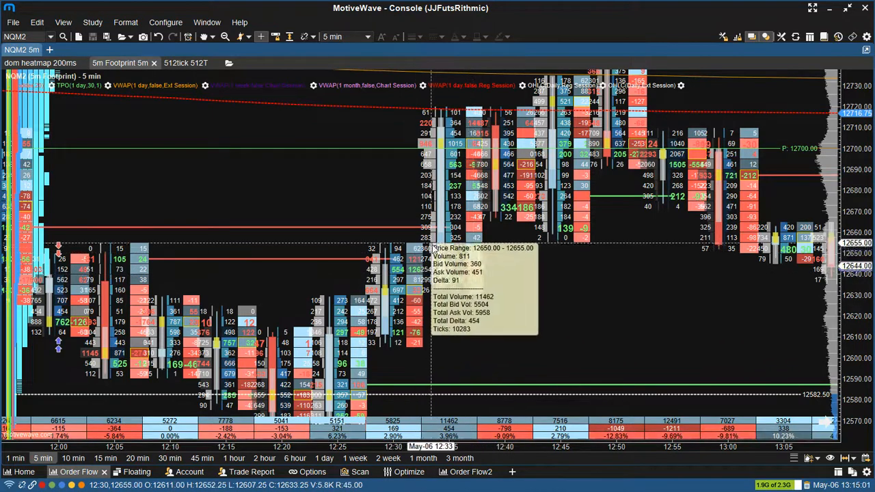
mouse_move(471, 276)
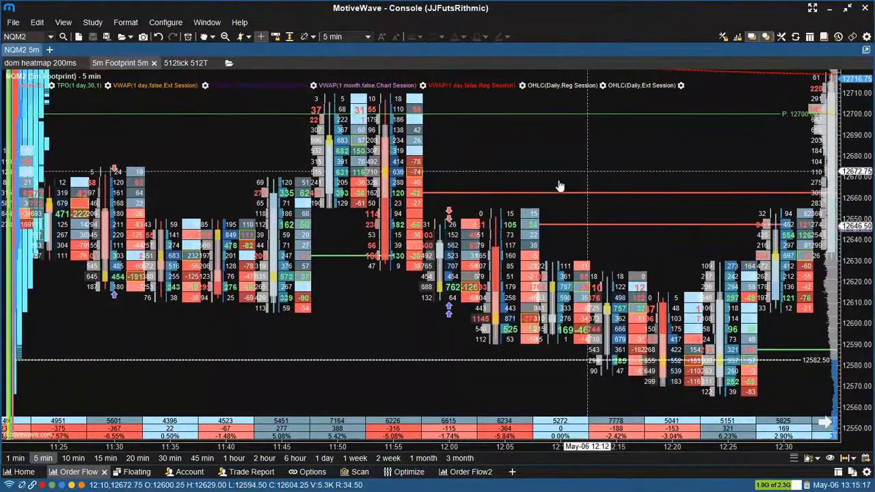
mouse_move(596, 177)
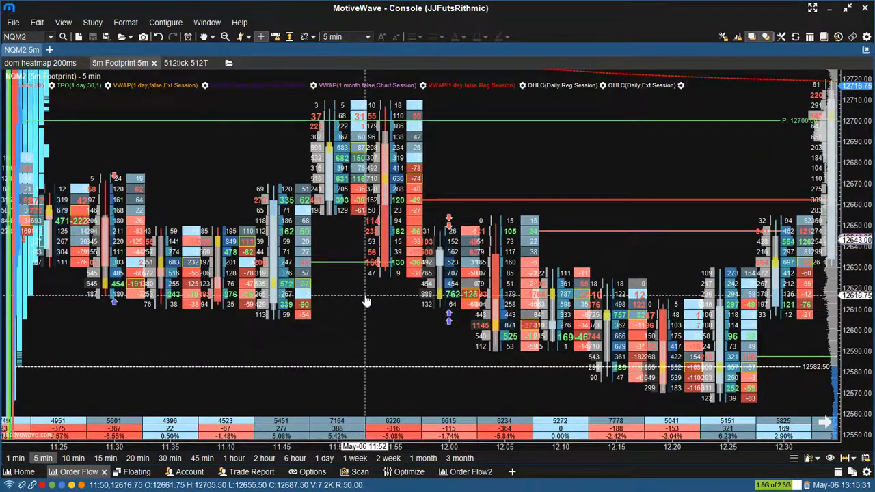
mouse_move(449, 244)
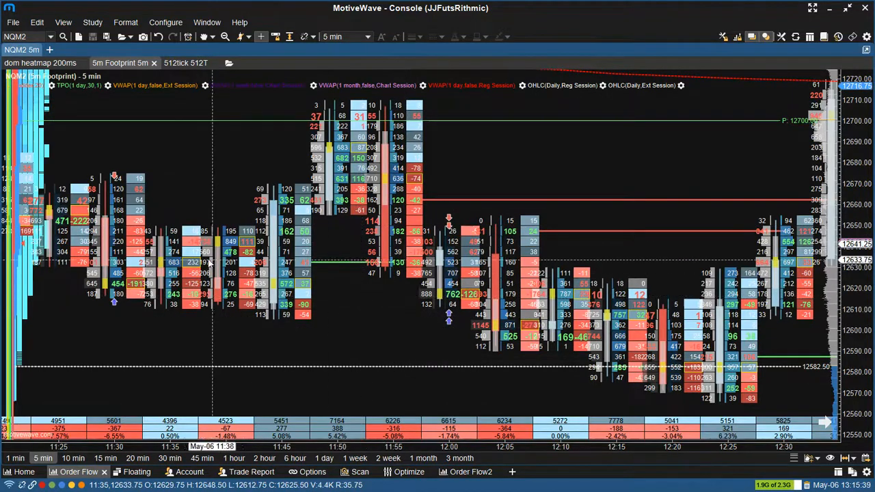
mouse_move(198, 263)
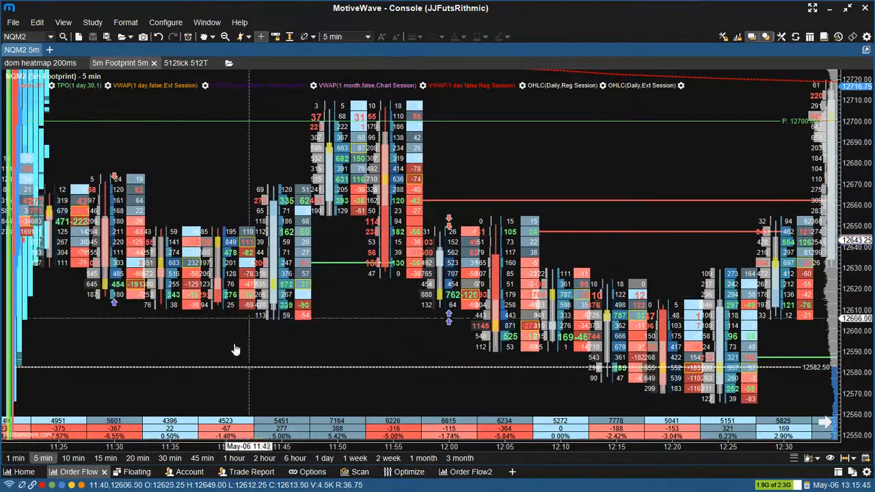
mouse_move(282, 294)
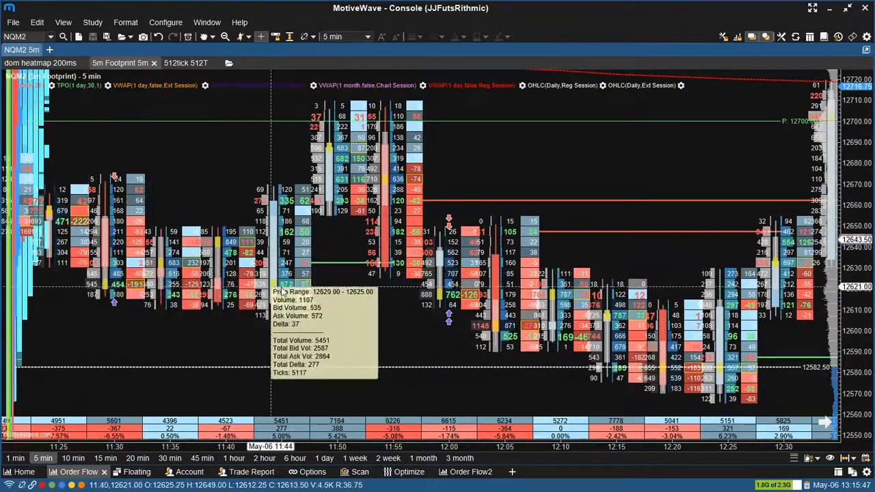
Bring up the chart context menu to add a horizontal line at 12619.80.
right_click(424, 300)
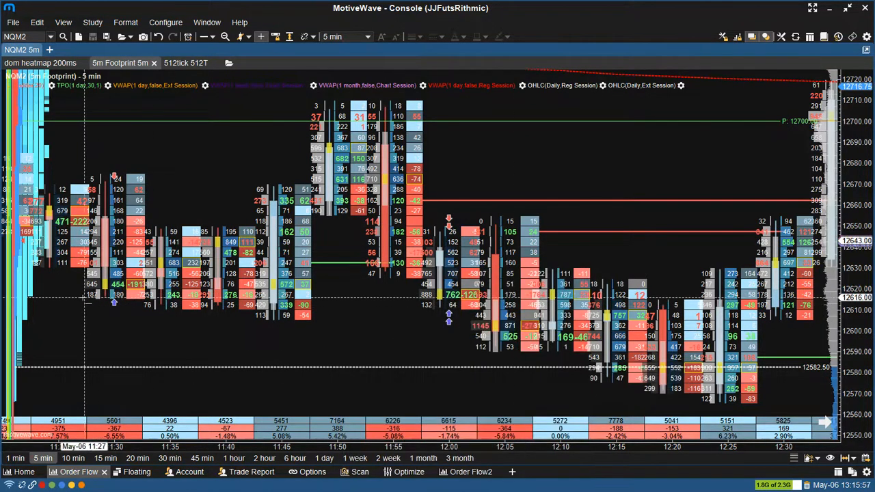
mouse_move(354, 301)
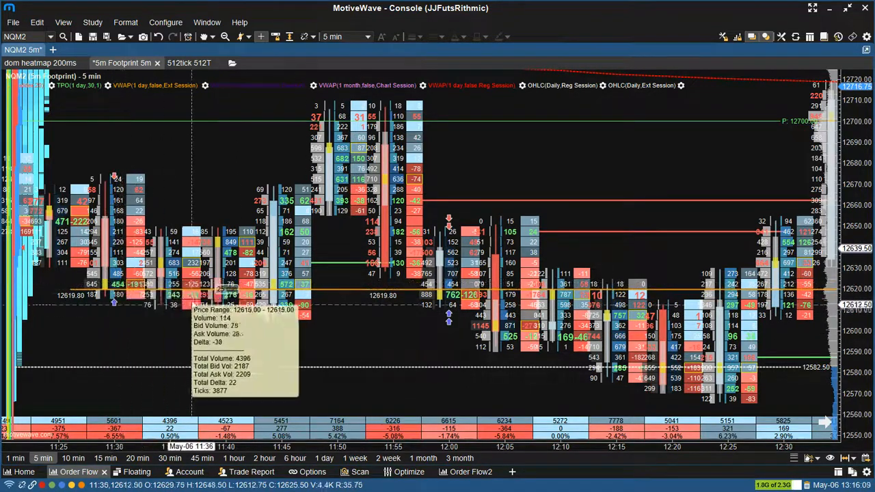
mouse_move(171, 287)
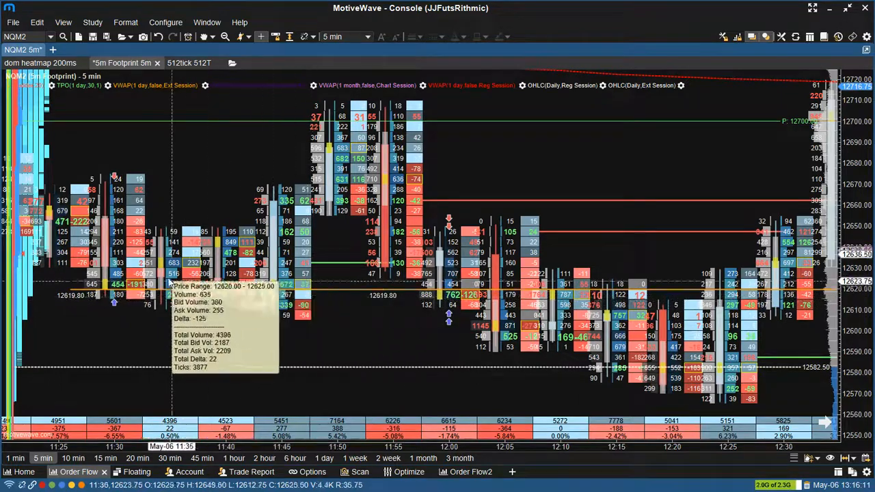
mouse_move(285, 283)
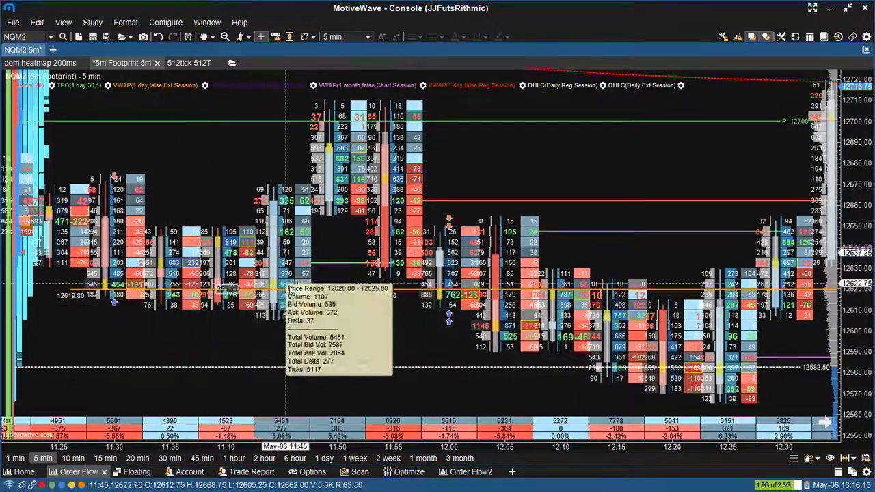
mouse_move(459, 178)
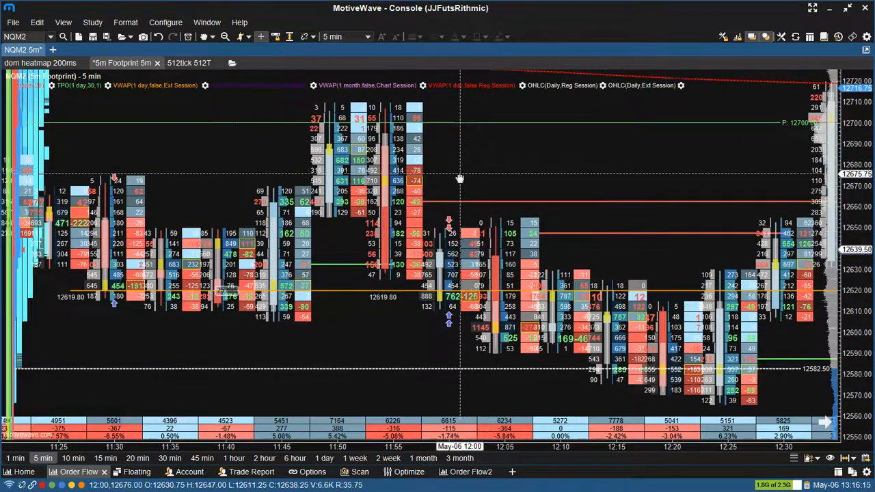
mouse_move(313, 294)
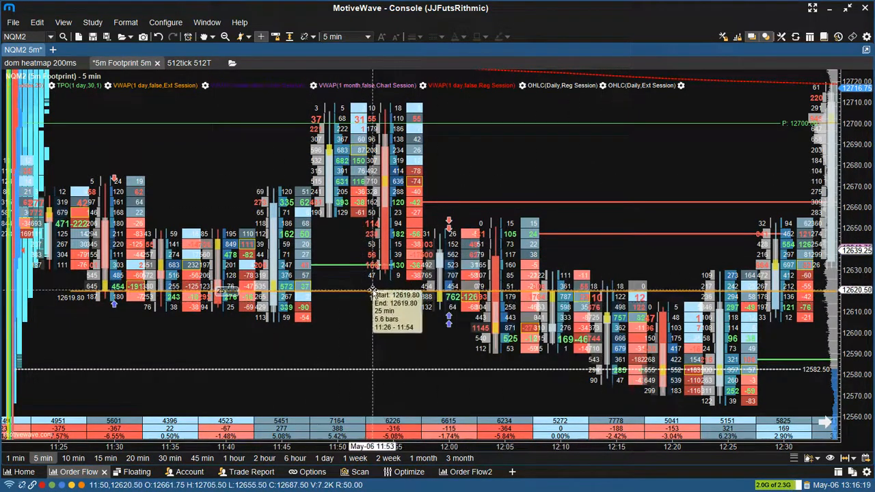
mouse_move(381, 9)
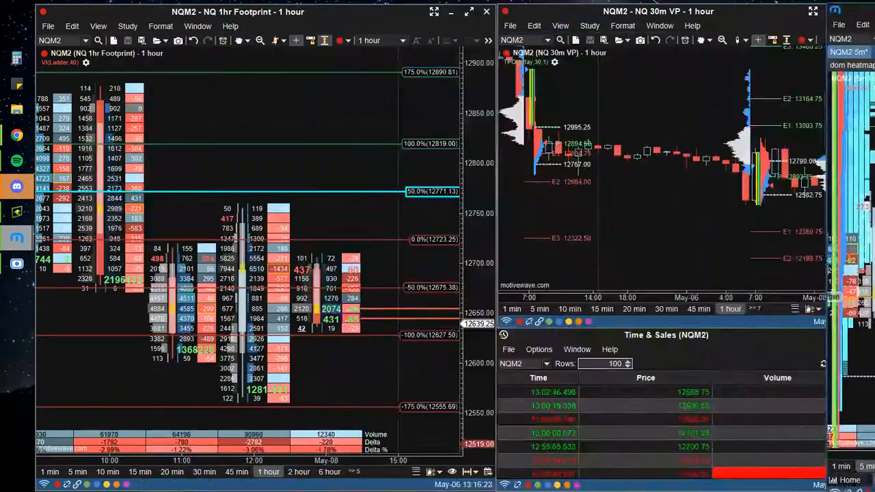
mouse_move(659, 210)
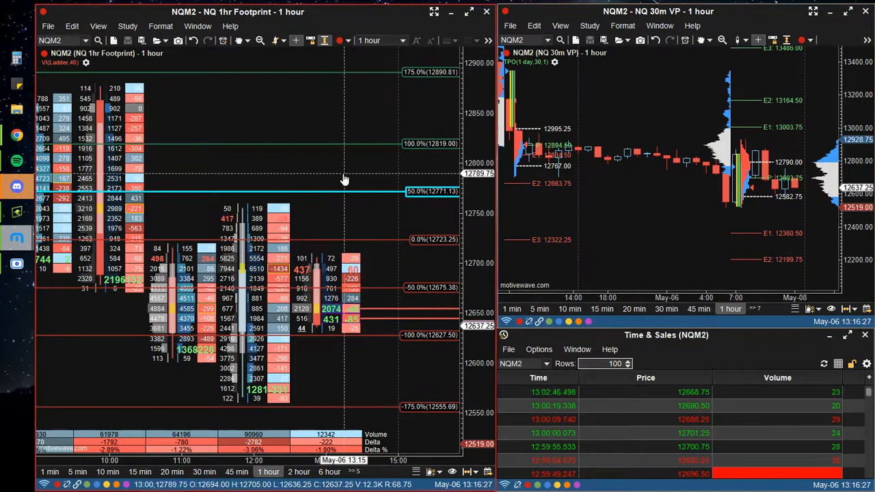
mouse_move(345, 180)
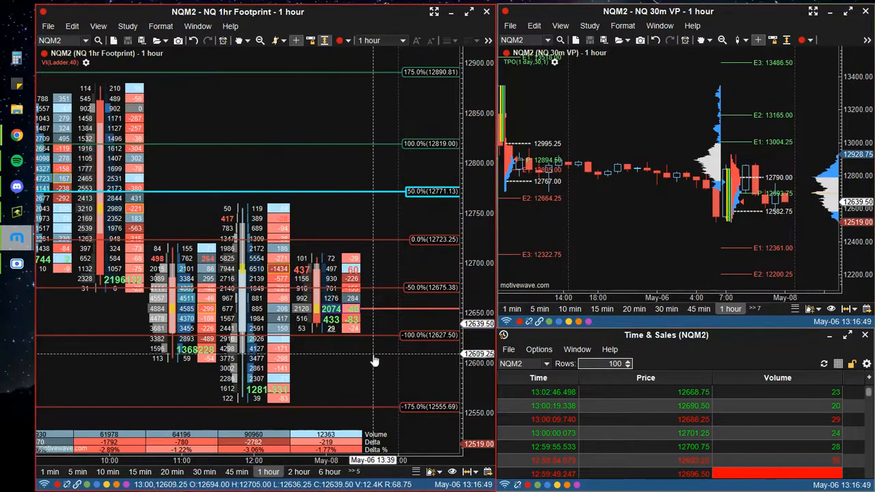
mouse_move(315, 167)
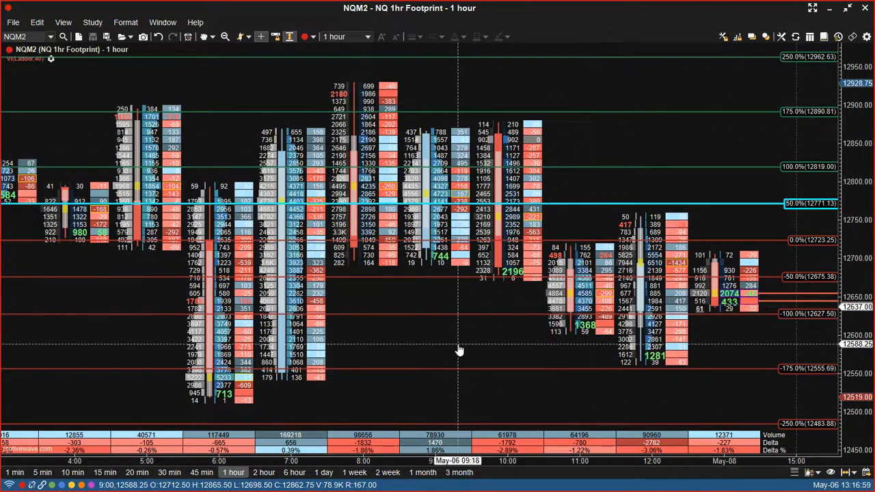
mouse_move(506, 347)
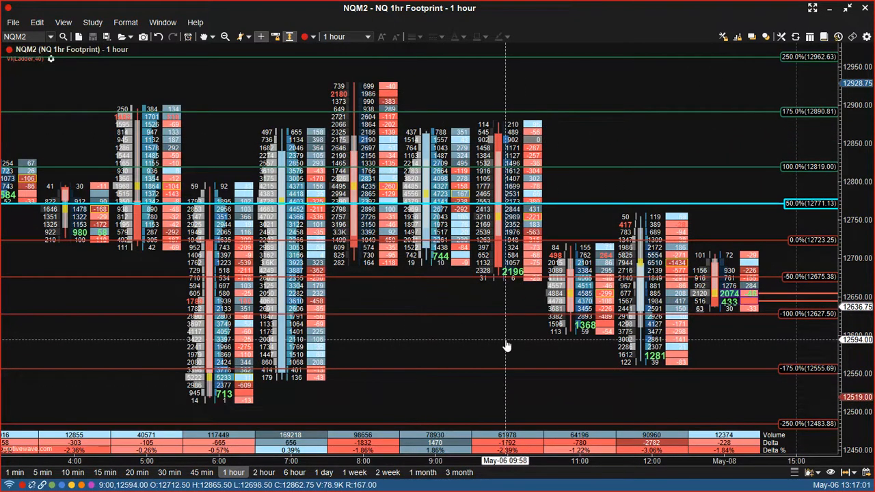
mouse_move(319, 93)
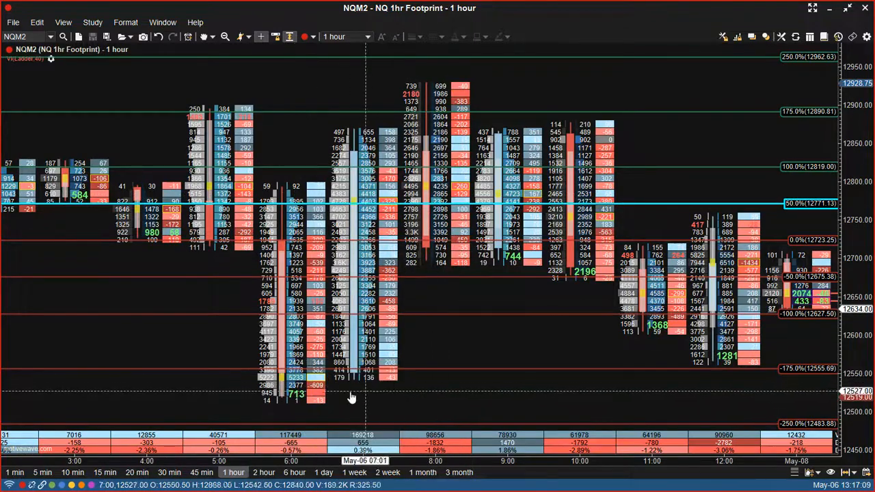
mouse_move(299, 397)
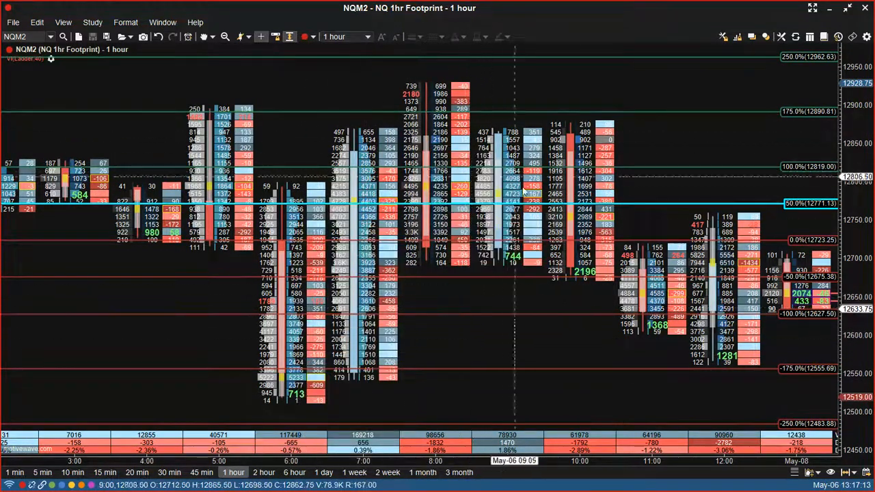
mouse_move(536, 91)
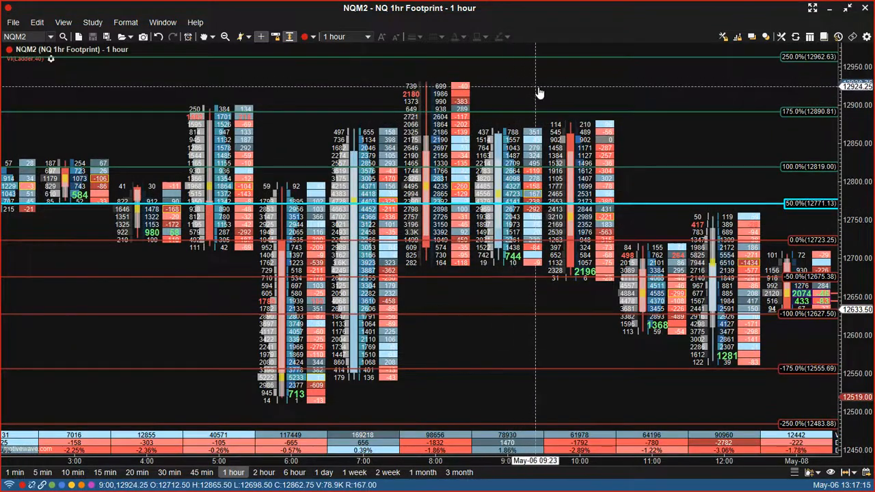
mouse_move(522, 263)
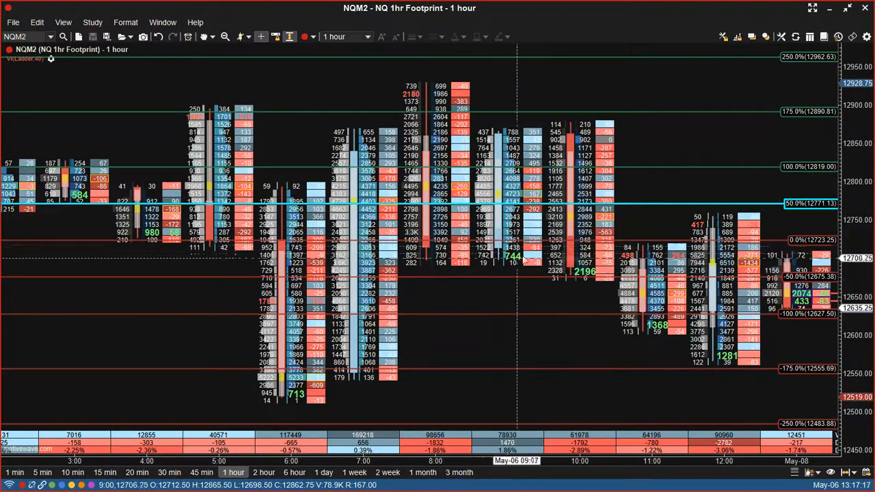
mouse_move(598, 274)
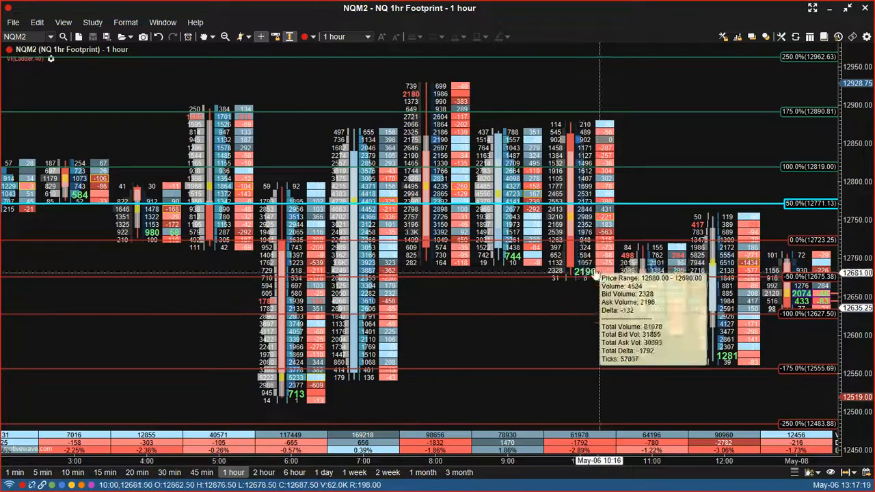
mouse_move(580, 265)
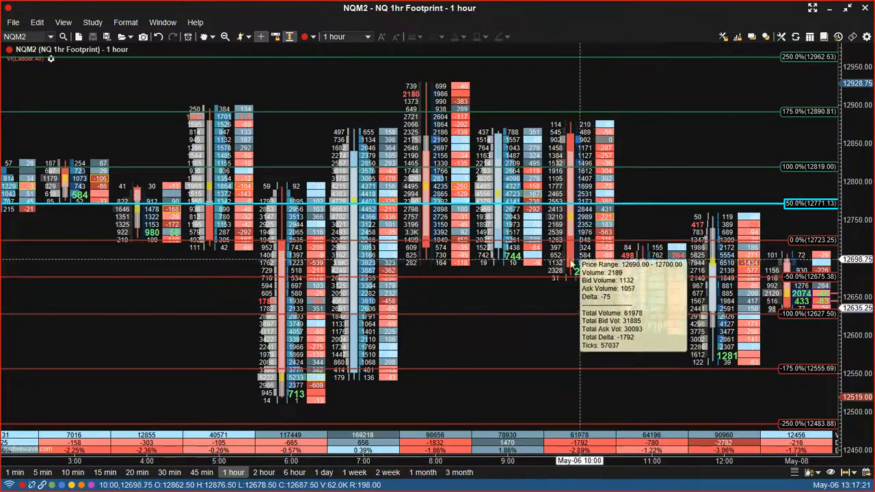
mouse_move(640, 259)
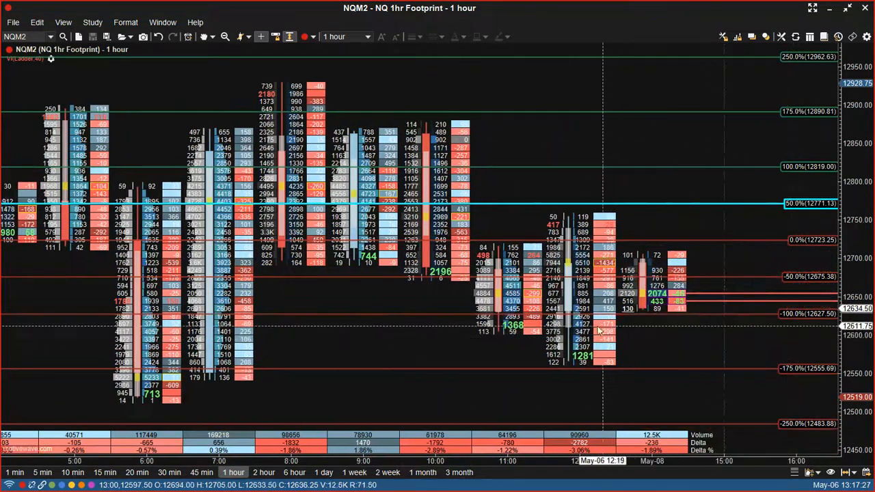
mouse_move(594, 352)
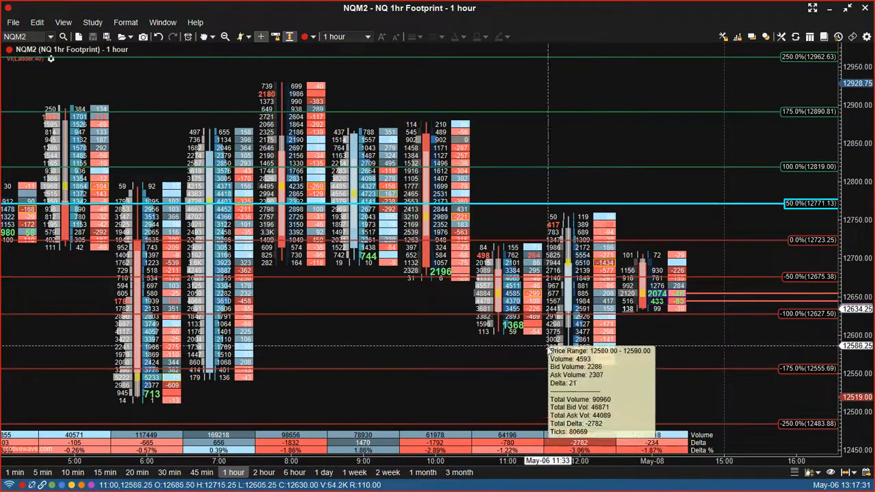
mouse_move(580, 356)
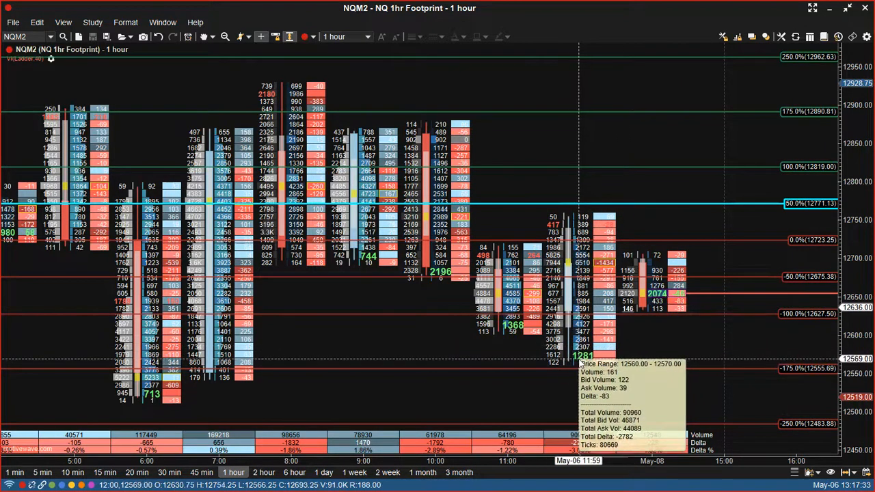
mouse_move(672, 350)
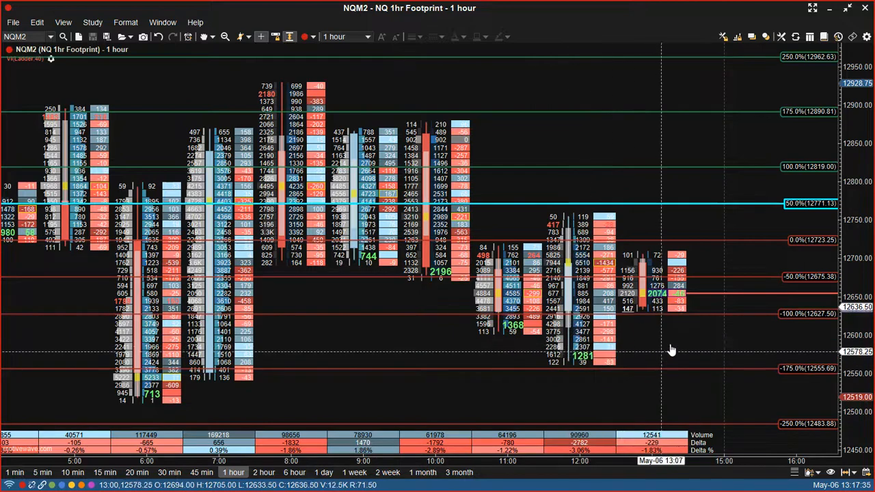
mouse_move(655, 372)
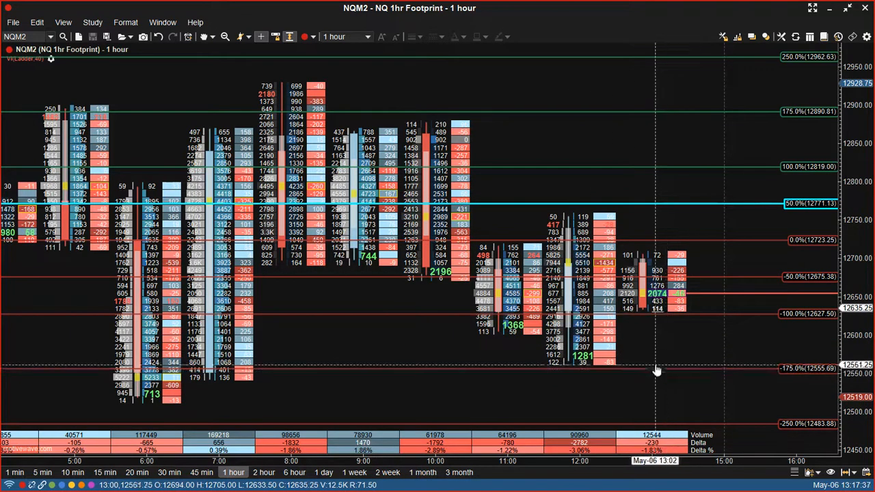
mouse_move(658, 355)
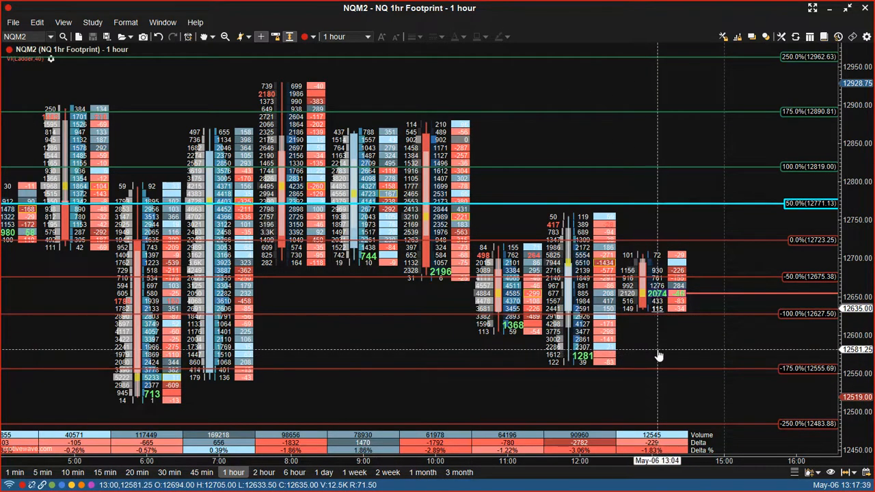
mouse_move(659, 362)
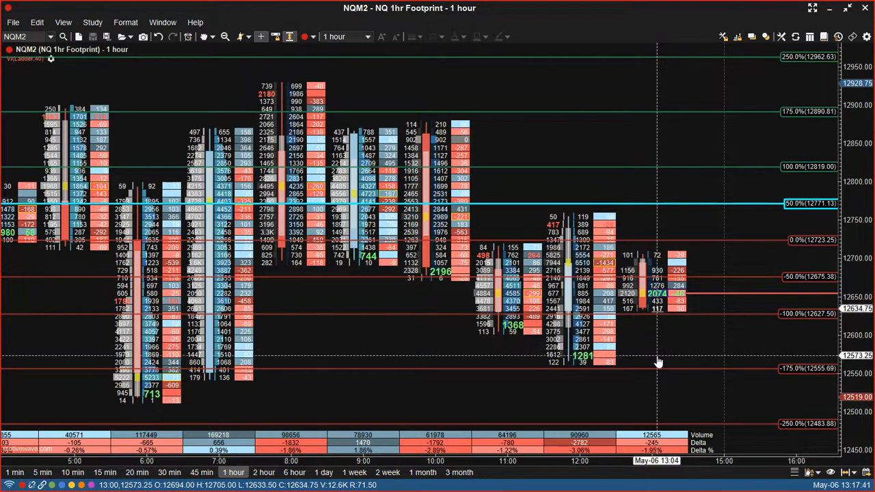
mouse_move(653, 369)
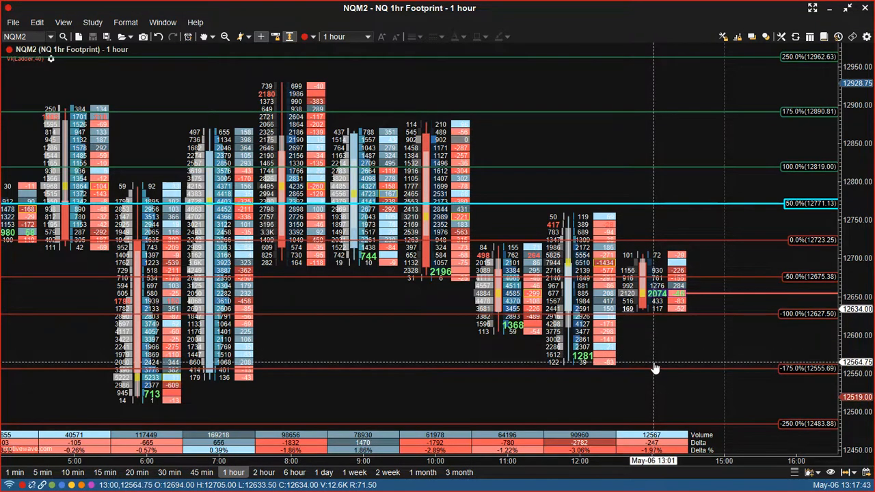
mouse_move(653, 369)
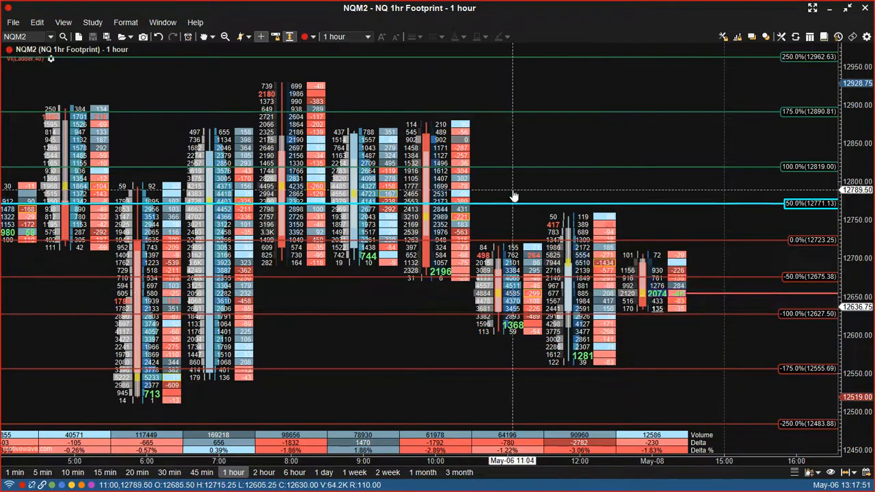
mouse_move(485, 243)
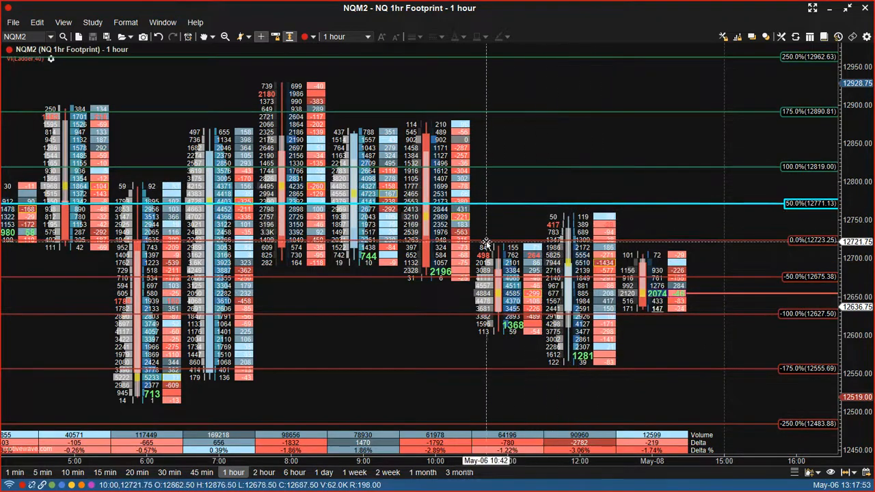
mouse_move(516, 180)
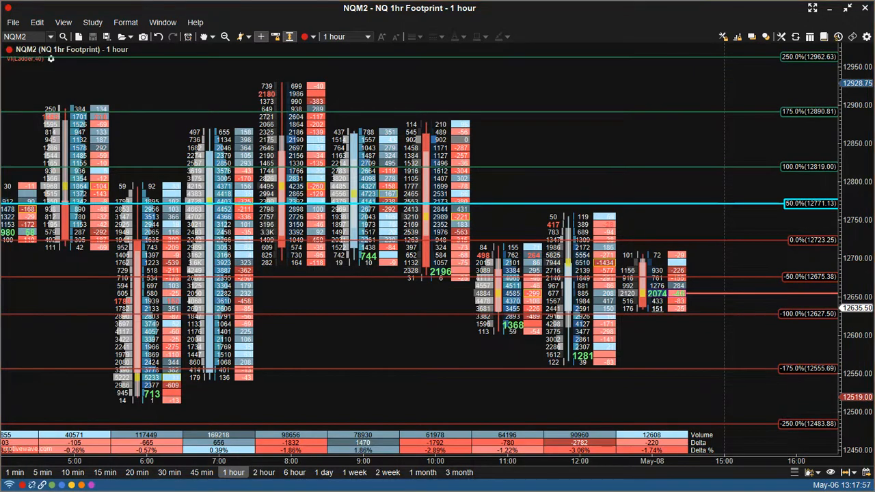
mouse_move(697, 199)
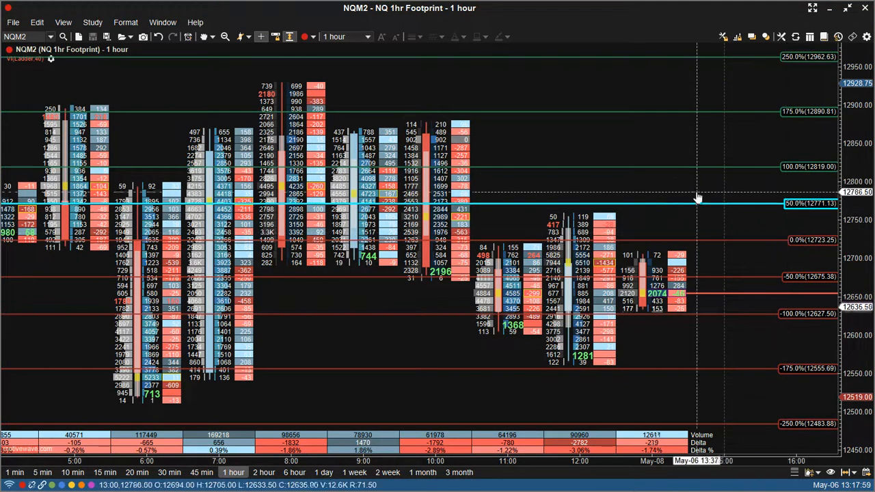
mouse_move(692, 194)
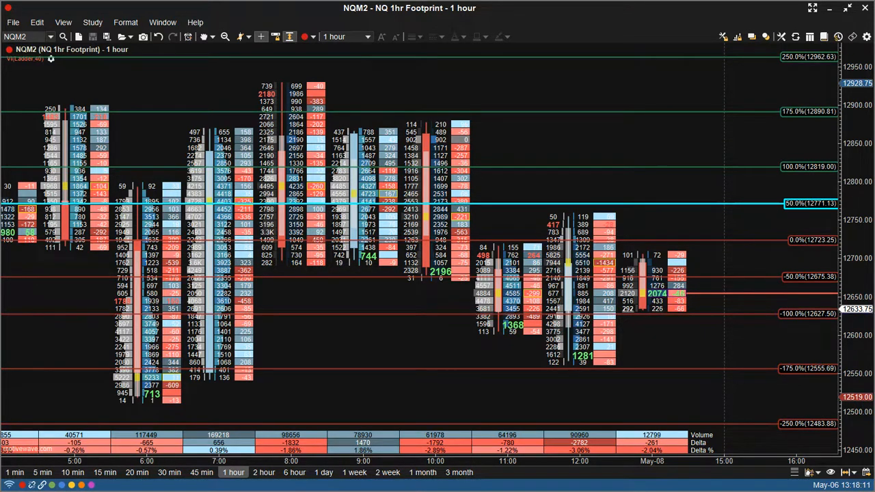
mouse_move(549, 146)
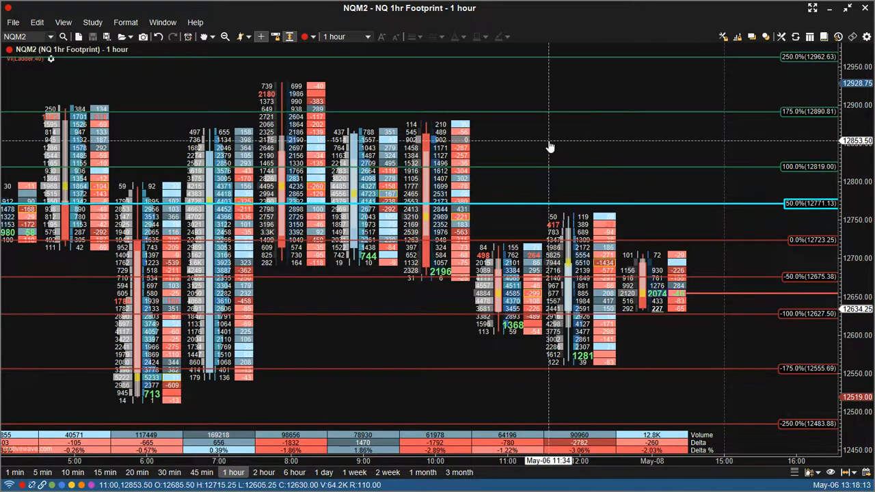
mouse_move(590, 148)
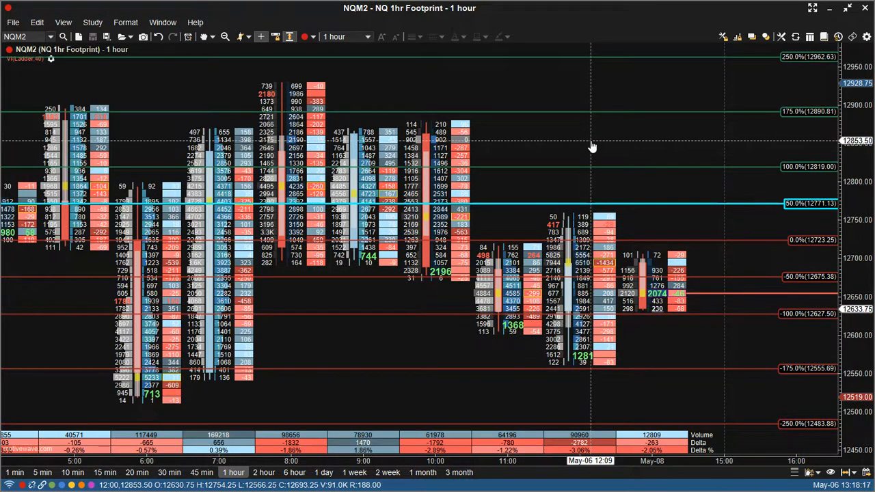
mouse_move(564, 280)
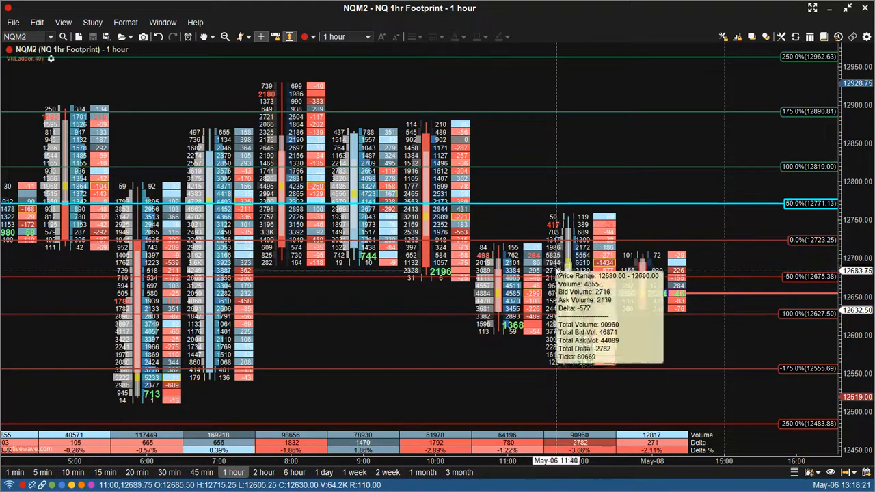
mouse_move(589, 226)
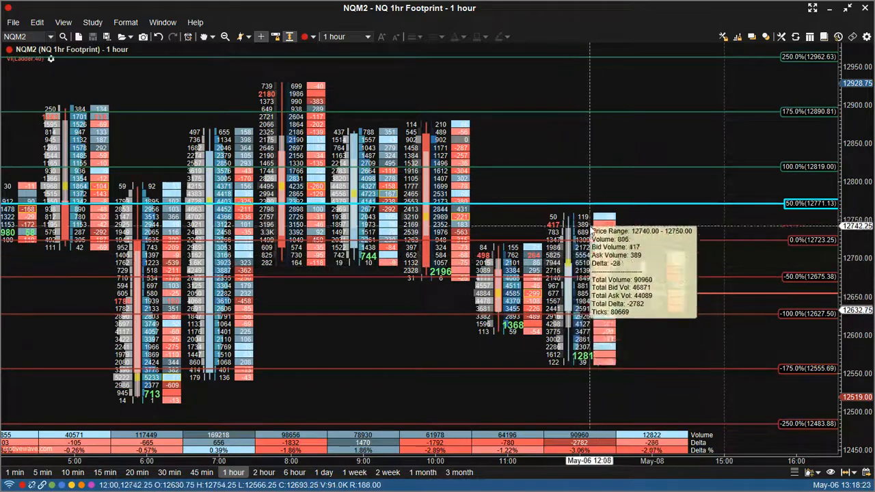
mouse_move(604, 280)
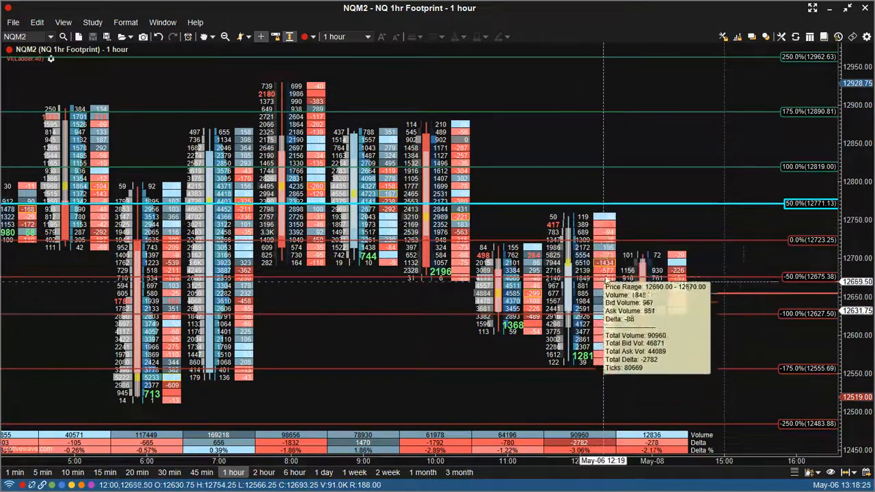
mouse_move(628, 222)
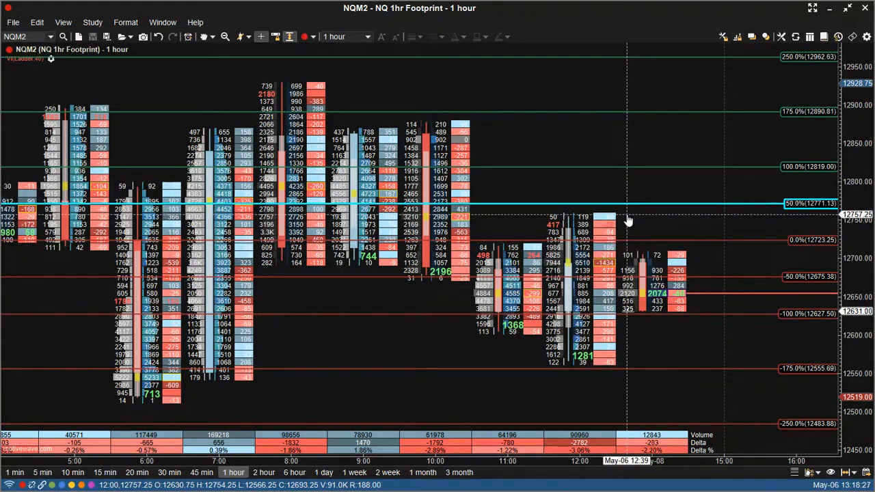
mouse_move(607, 293)
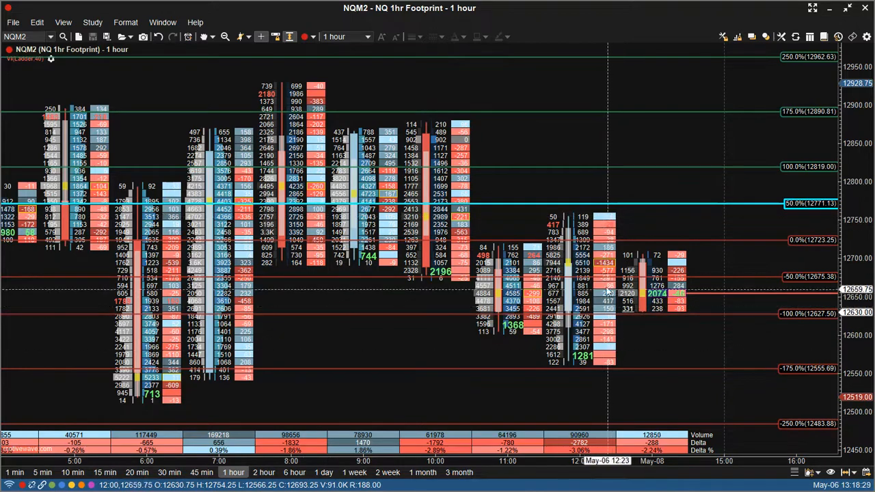
mouse_move(599, 290)
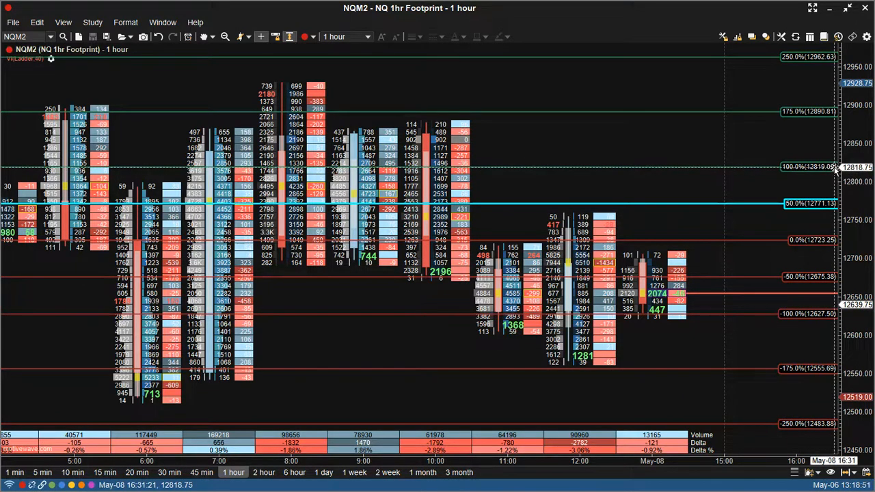
mouse_move(649, 10)
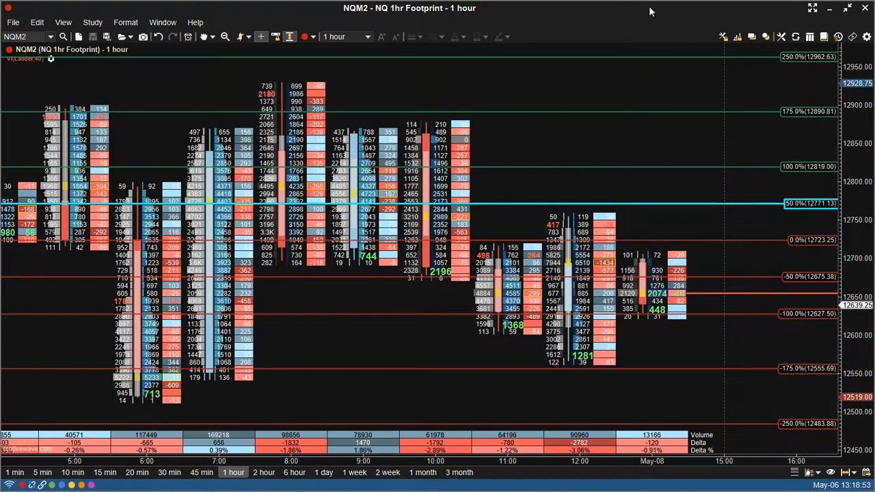
mouse_move(711, 262)
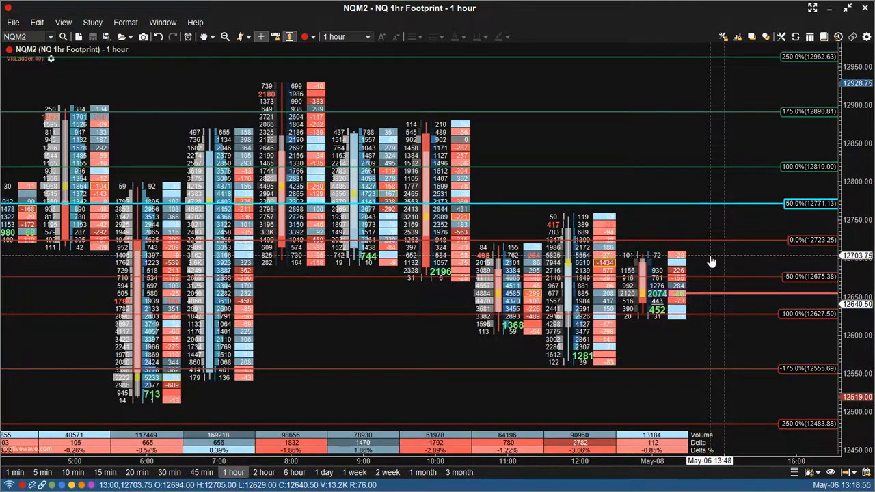
mouse_move(709, 276)
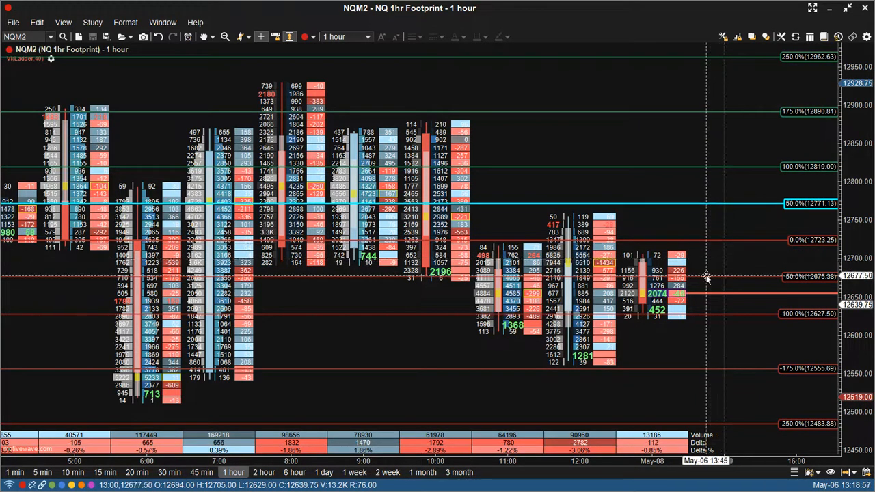
mouse_move(718, 362)
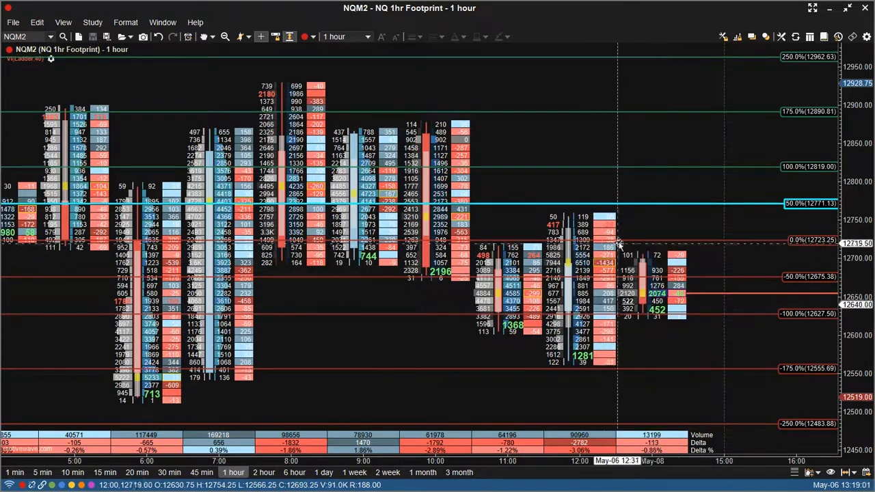
mouse_move(672, 190)
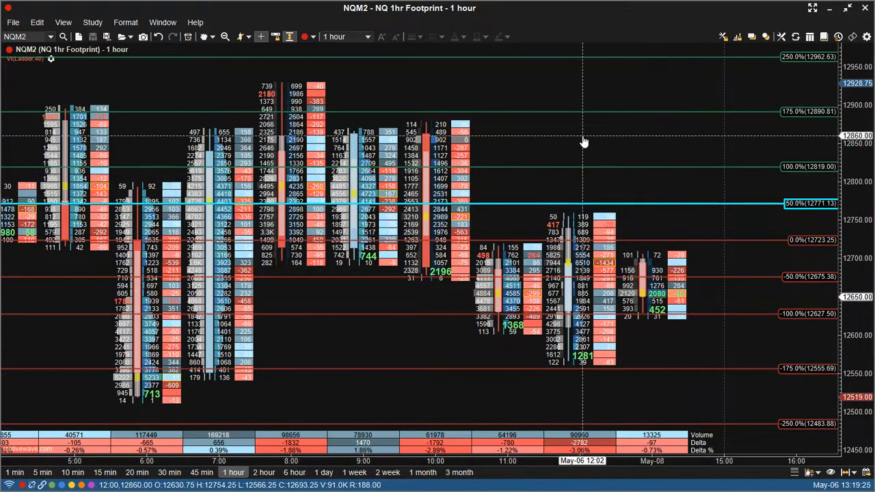
mouse_move(669, 355)
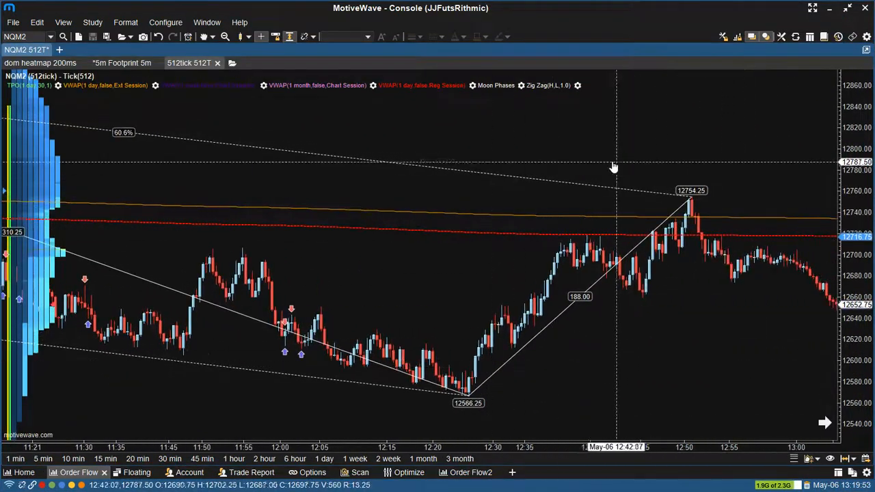
Remove the Moon Phases study from the 512-tick NQ chart, keeping VWAP and Zig Zag.
scroll(left, 3)
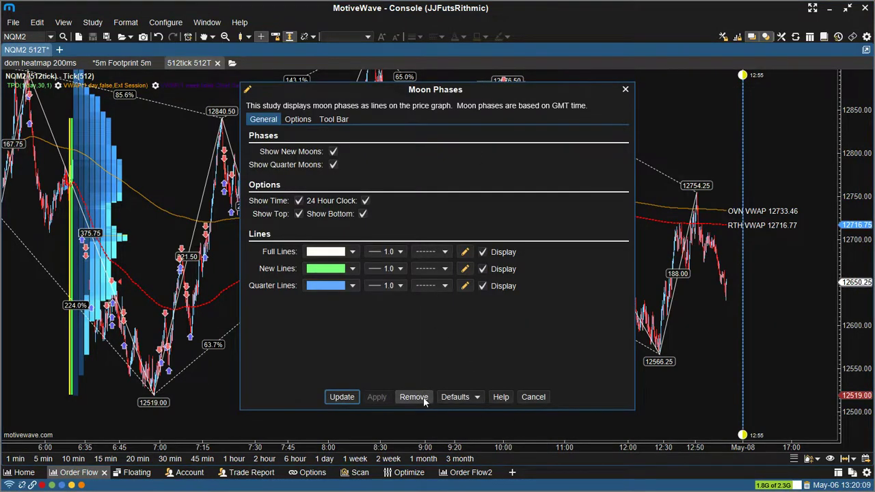
click(413, 397)
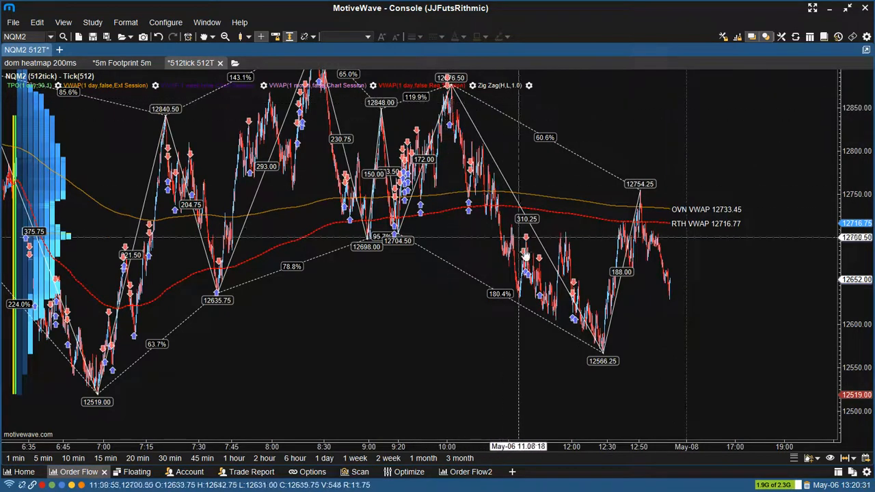
mouse_move(608, 356)
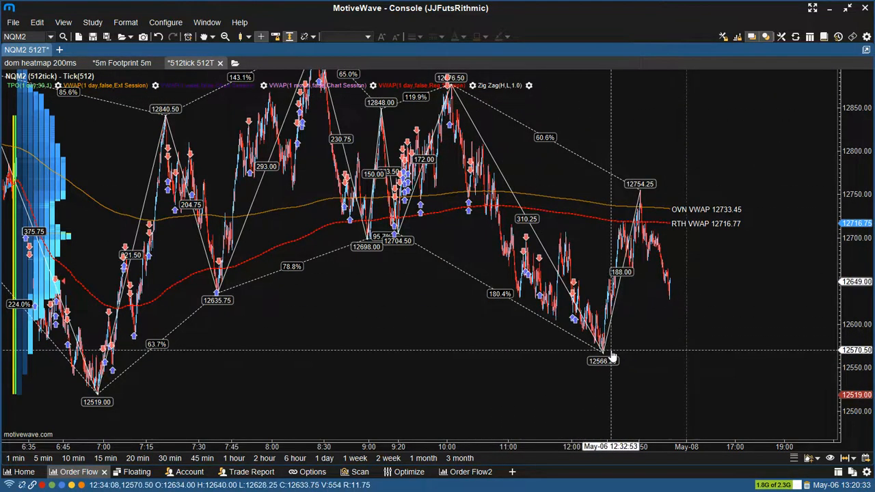
mouse_move(612, 358)
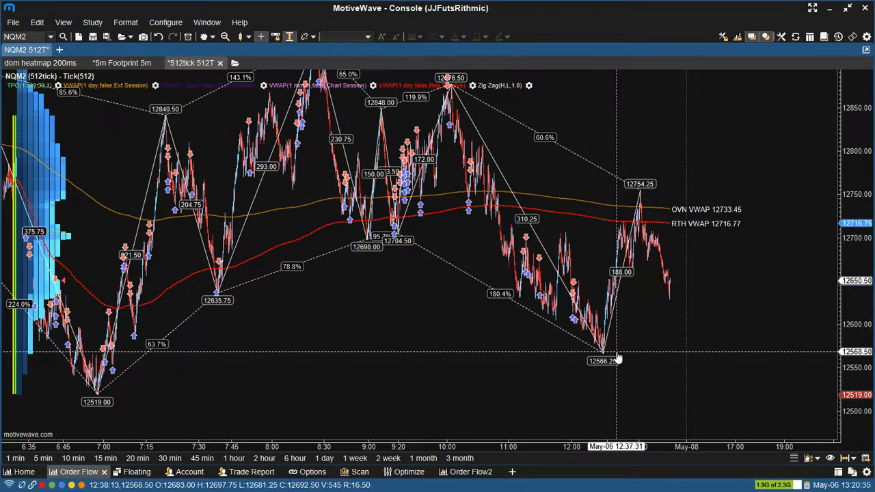
mouse_move(518, 353)
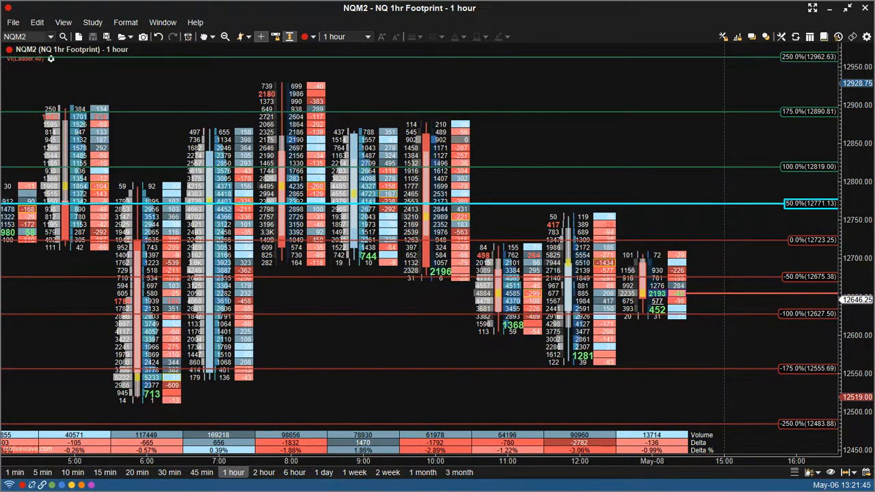
mouse_move(749, 96)
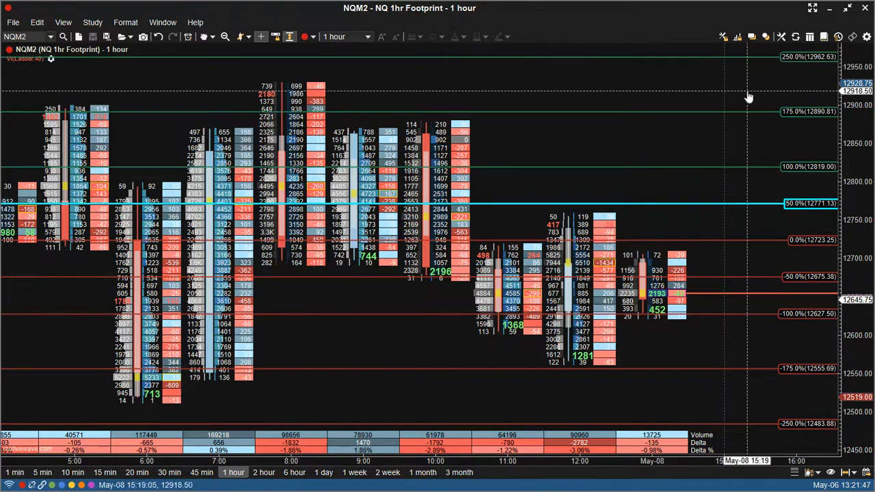
mouse_move(600, 149)
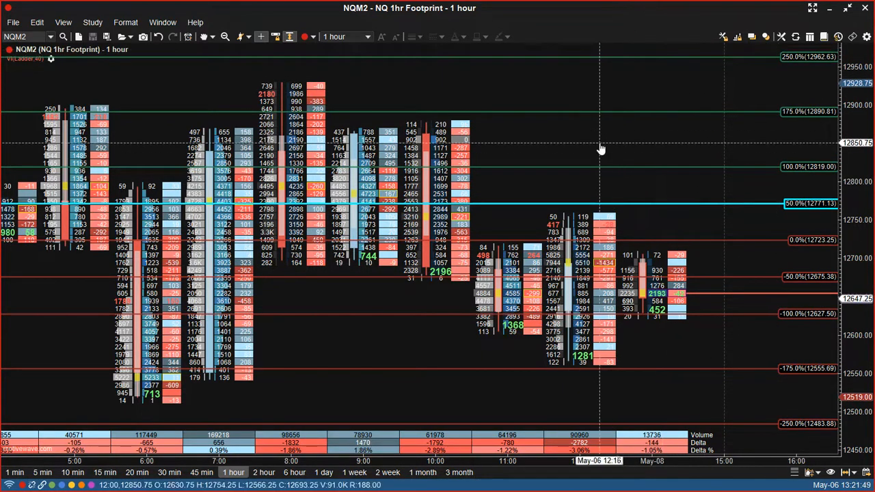
mouse_move(596, 145)
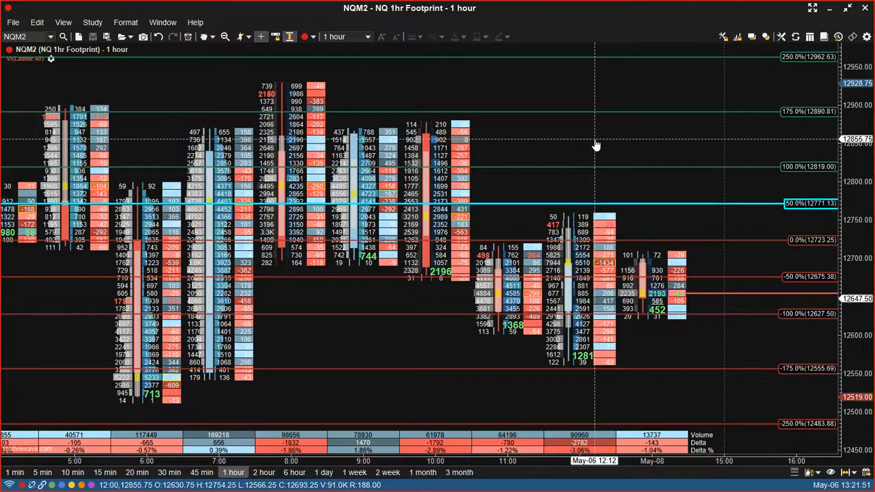
mouse_move(681, 142)
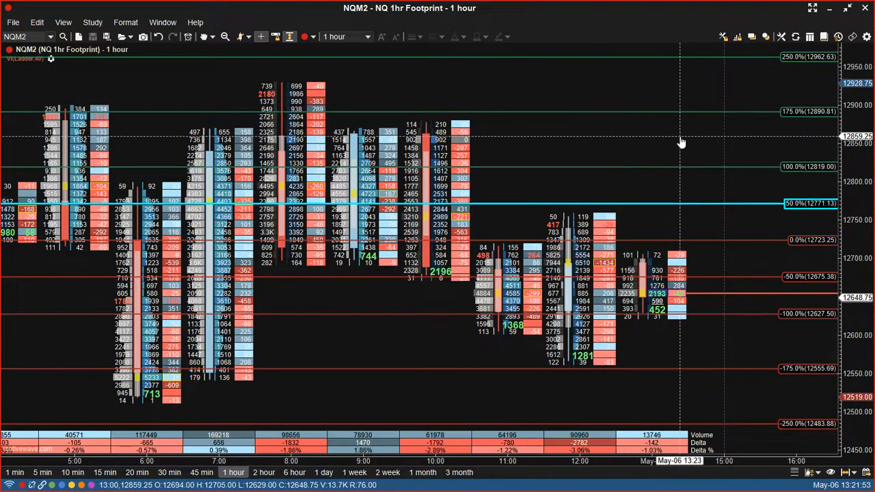
mouse_move(651, 145)
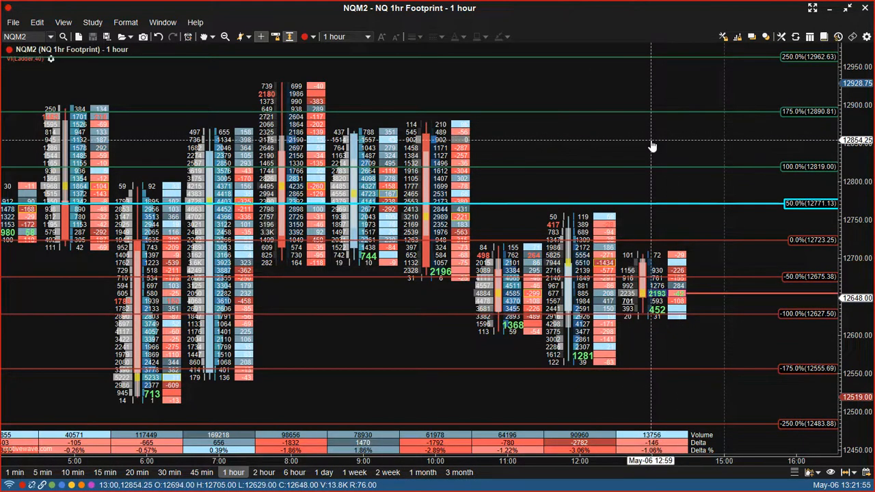
mouse_move(601, 145)
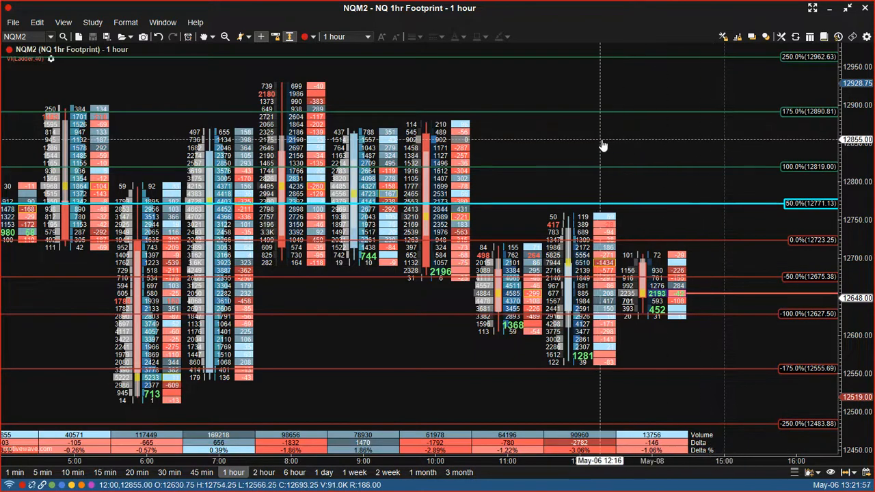
mouse_move(621, 149)
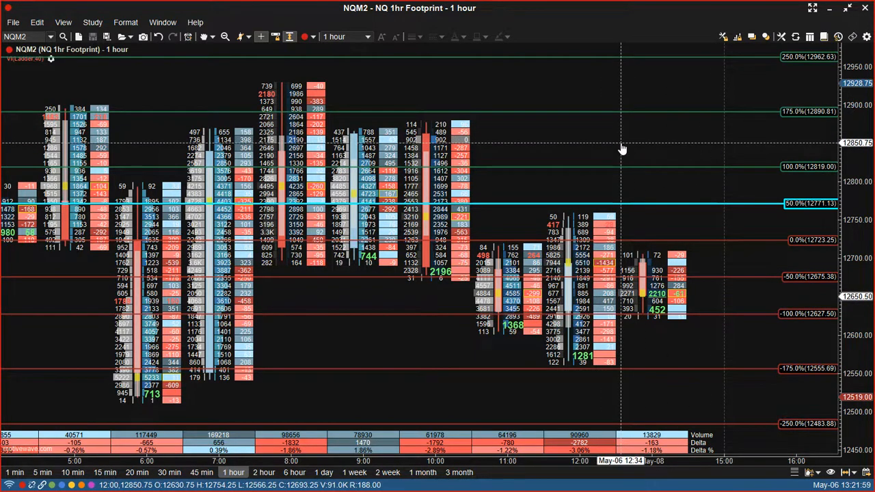
mouse_move(629, 148)
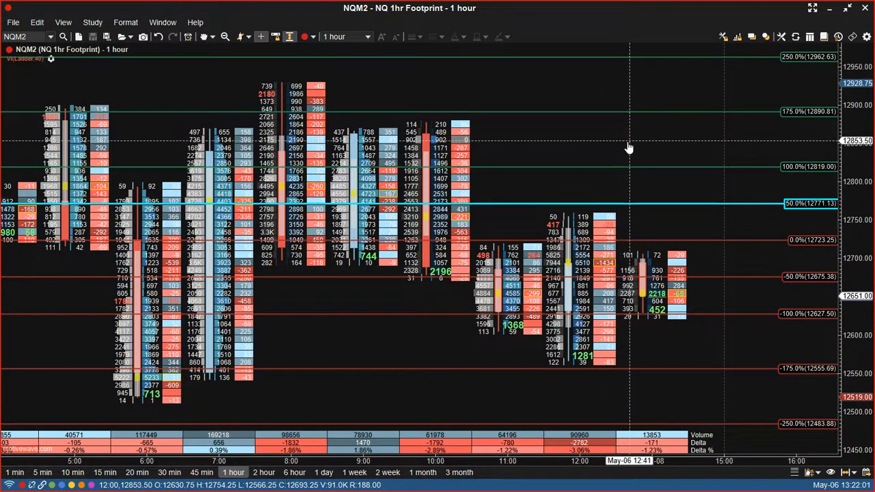
mouse_move(509, 148)
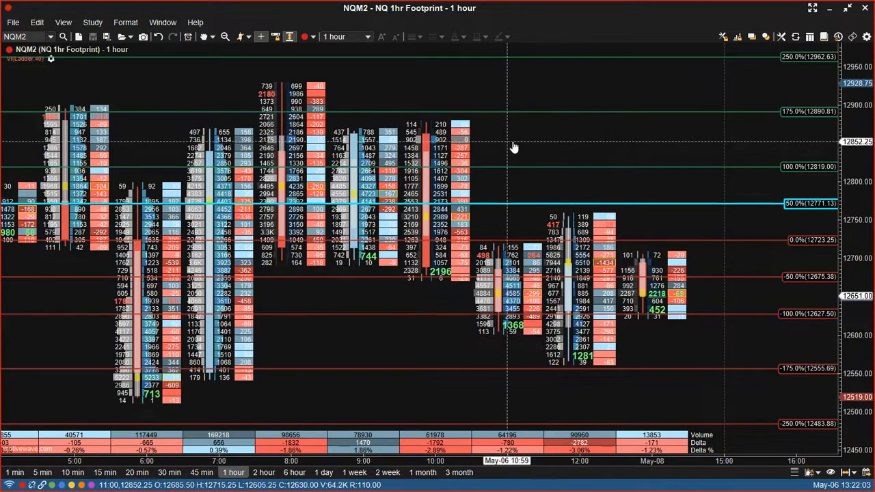
mouse_move(737, 227)
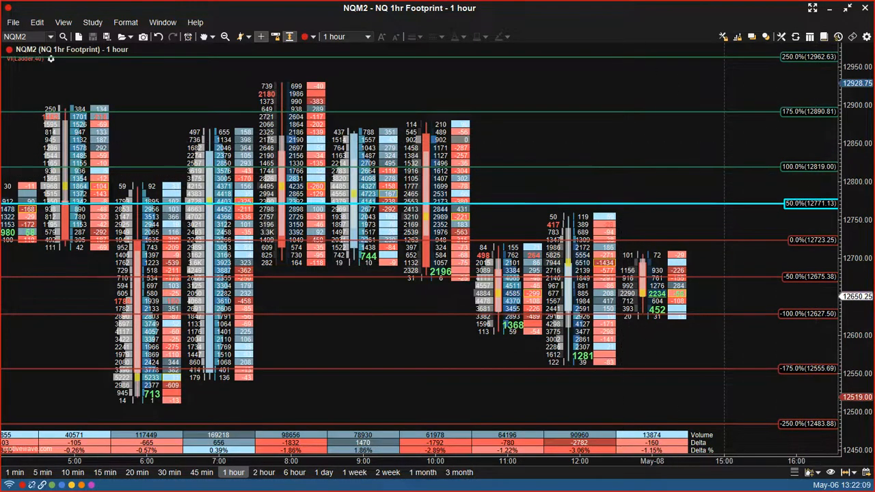
mouse_move(722, 140)
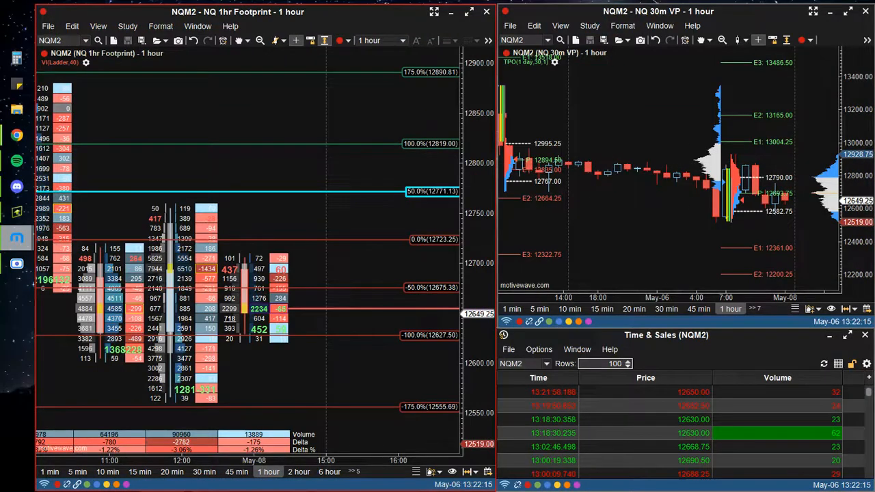
mouse_move(262, 128)
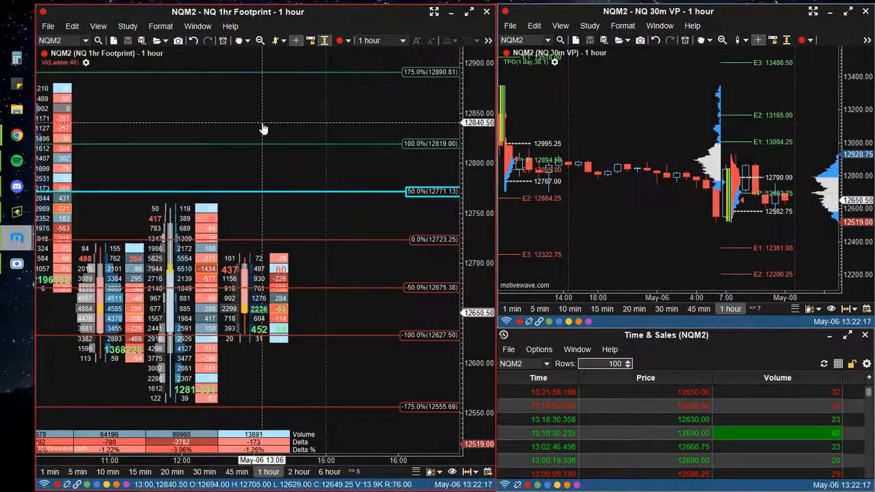